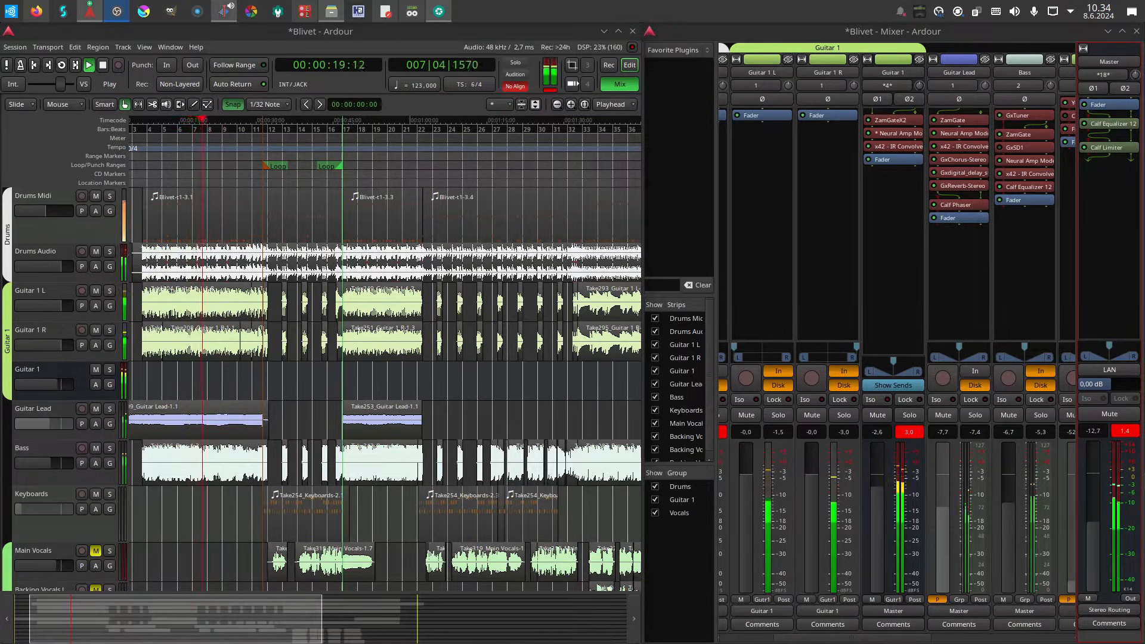
# - Switch to the Ardour session and close the Guitar Lead track's GxDigitalDelay plugin window
pyautogui.click(191, 119)
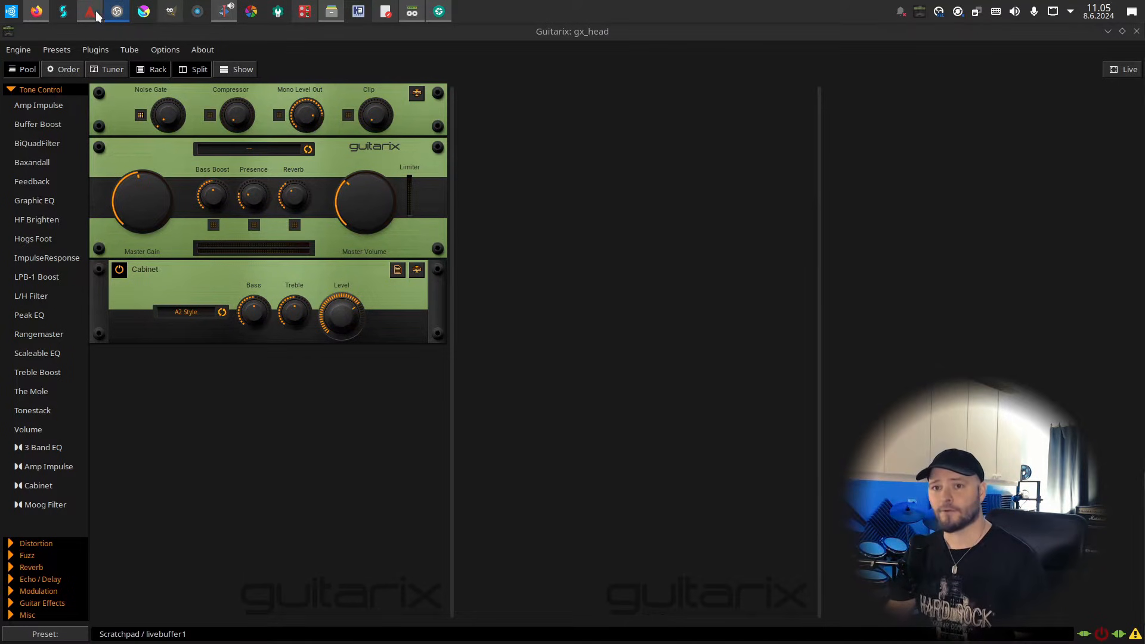
pyautogui.click(89, 12)
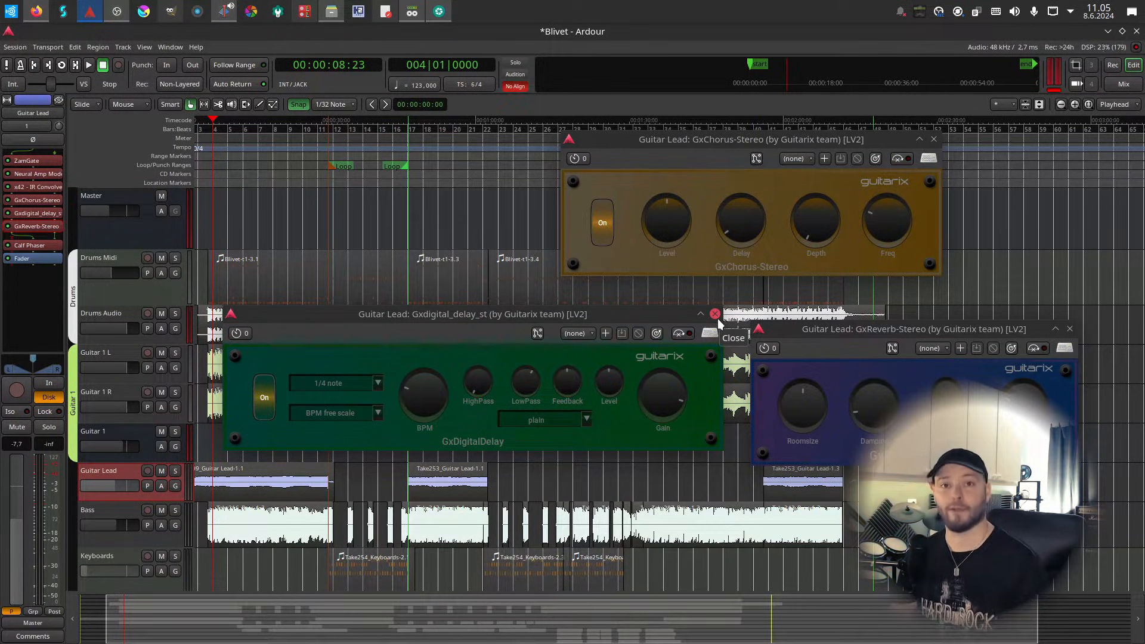
pyautogui.click(116, 12)
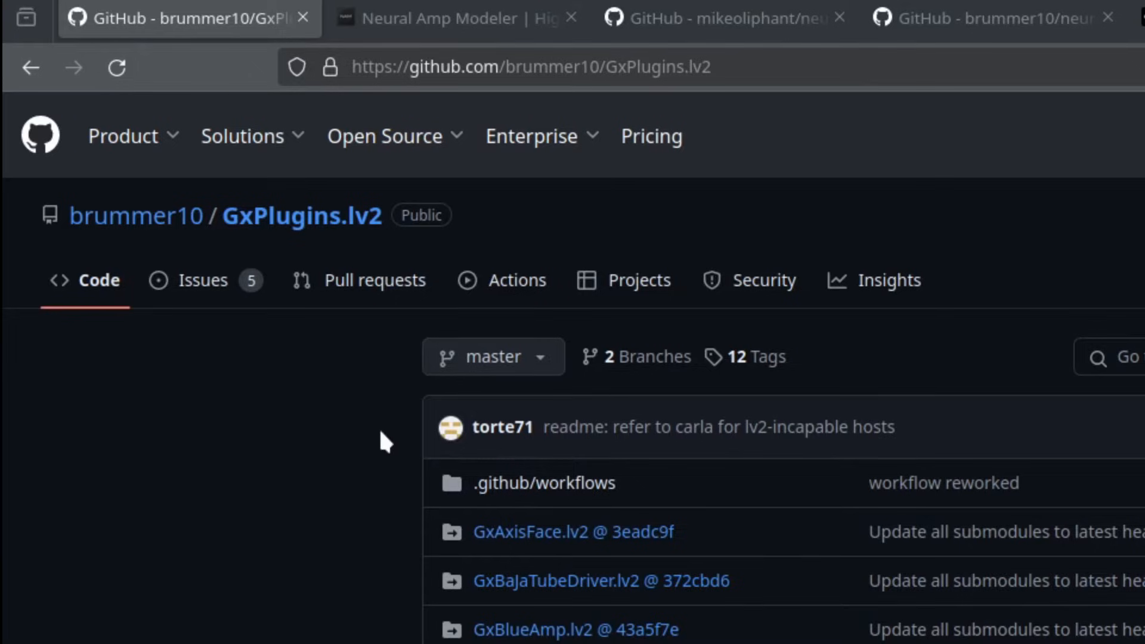
pyautogui.scroll(-3)
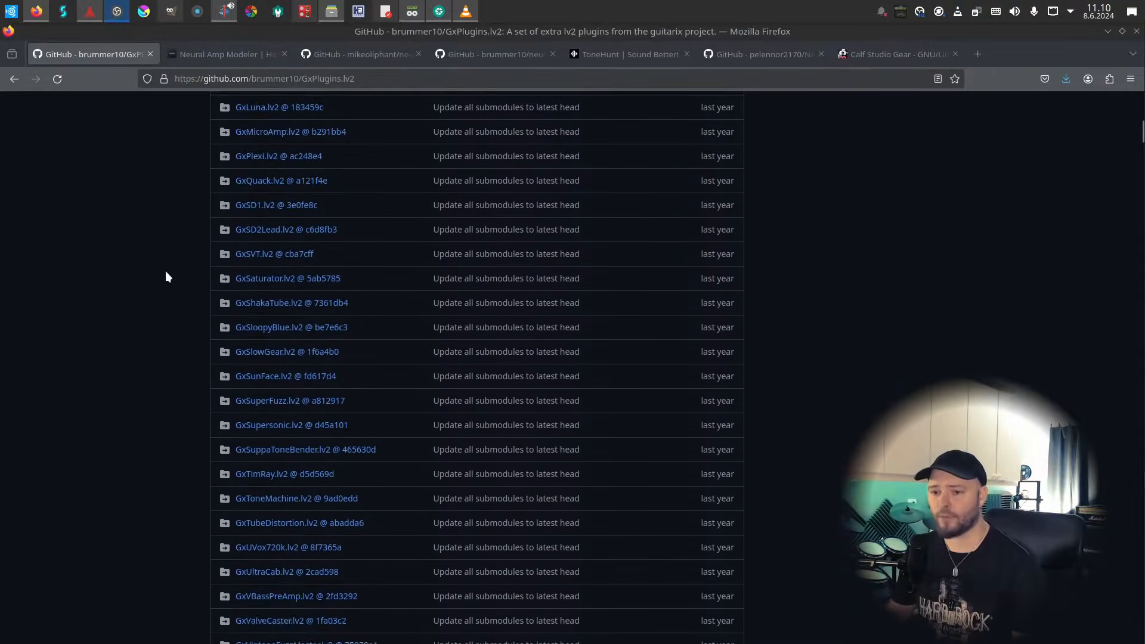
pyautogui.scroll(-3)
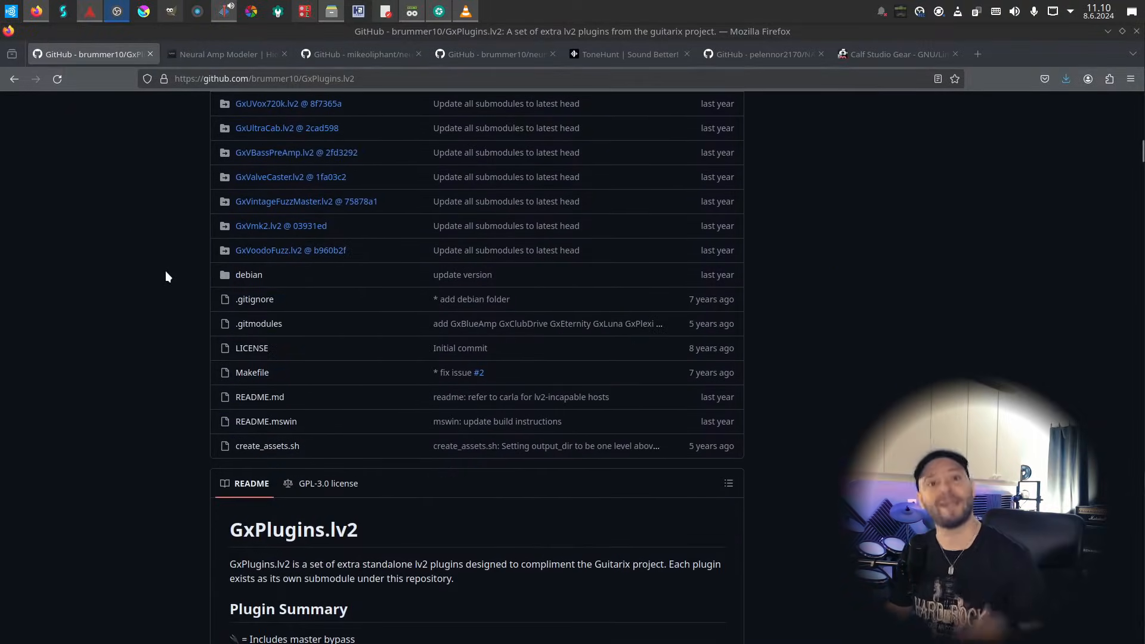
pyautogui.scroll(-3)
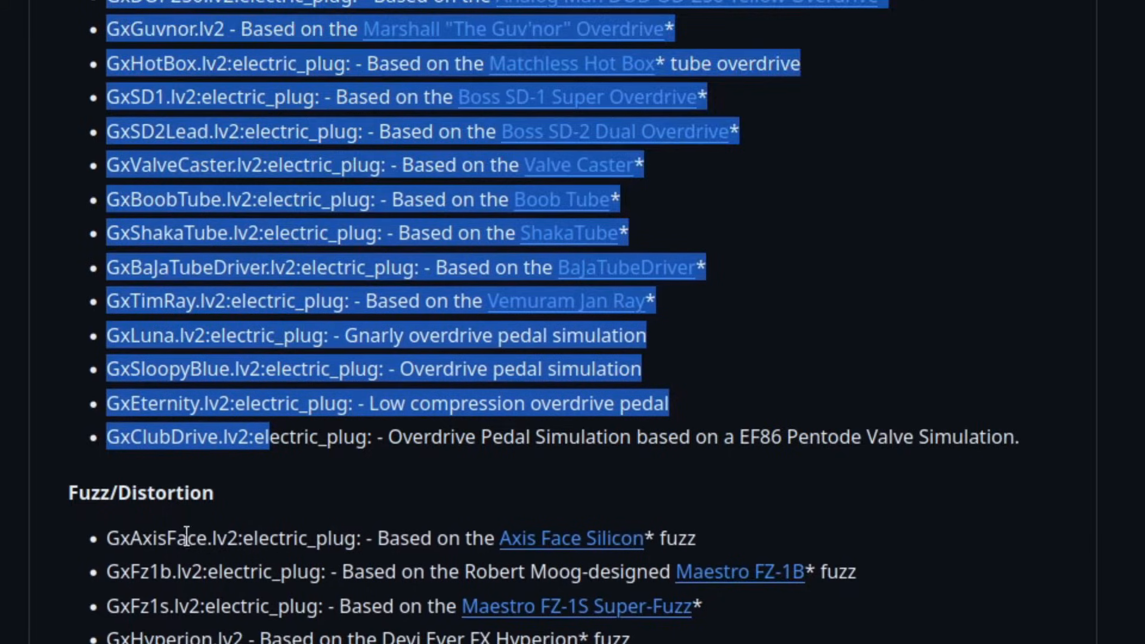
pyautogui.scroll(-3)
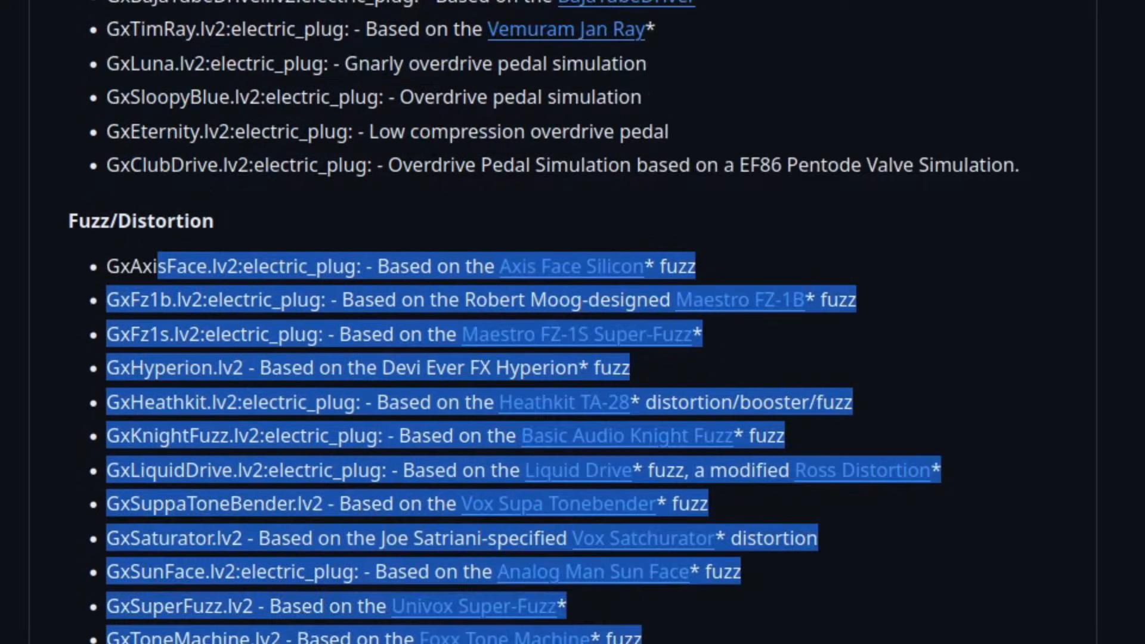
pyautogui.scroll(-3)
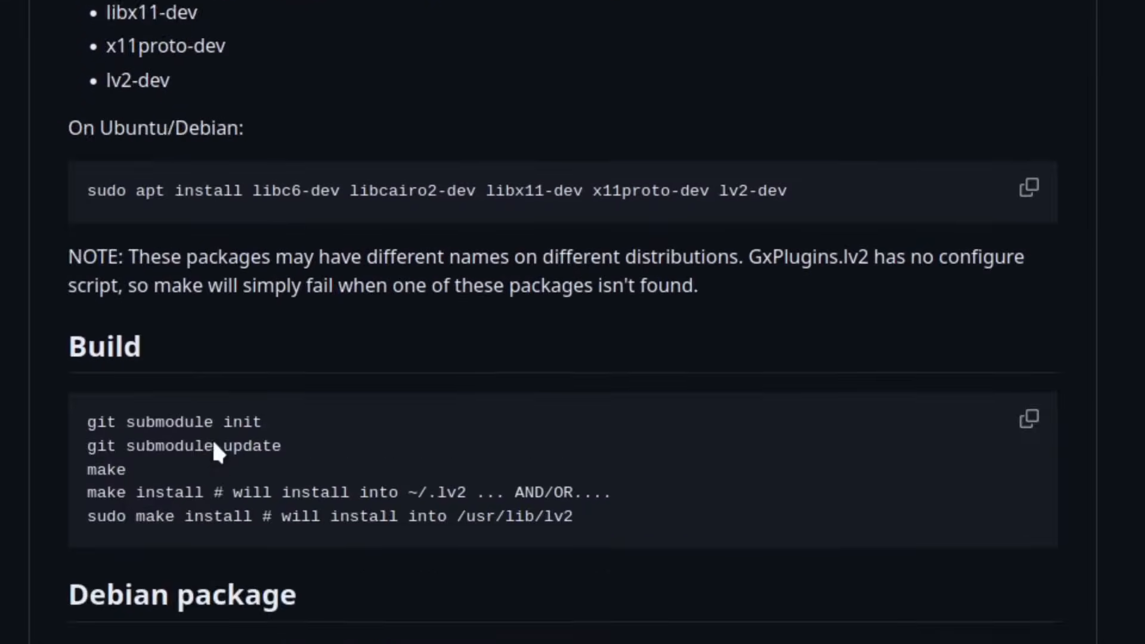
pyautogui.scroll(-3)
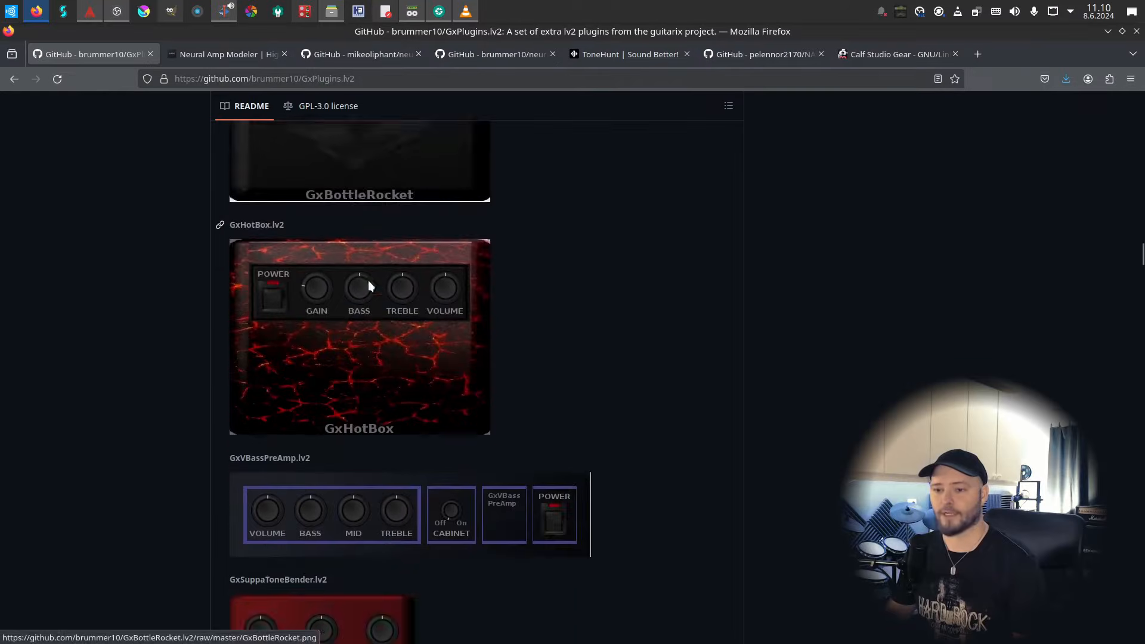
pyautogui.scroll(-3)
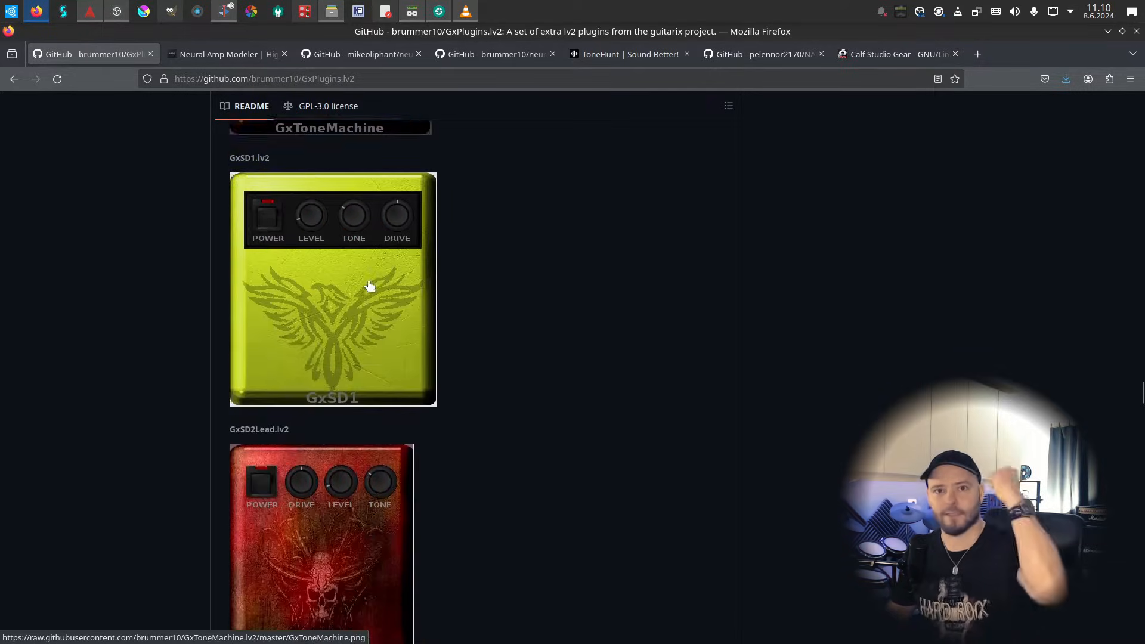
pyautogui.scroll(-3)
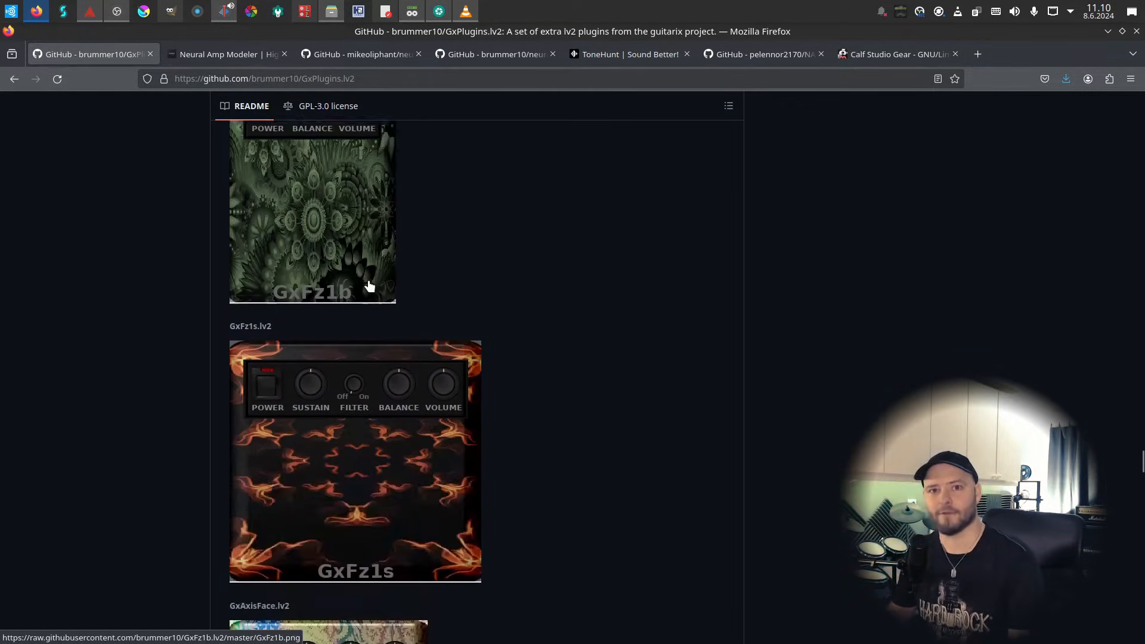
pyautogui.scroll(-3)
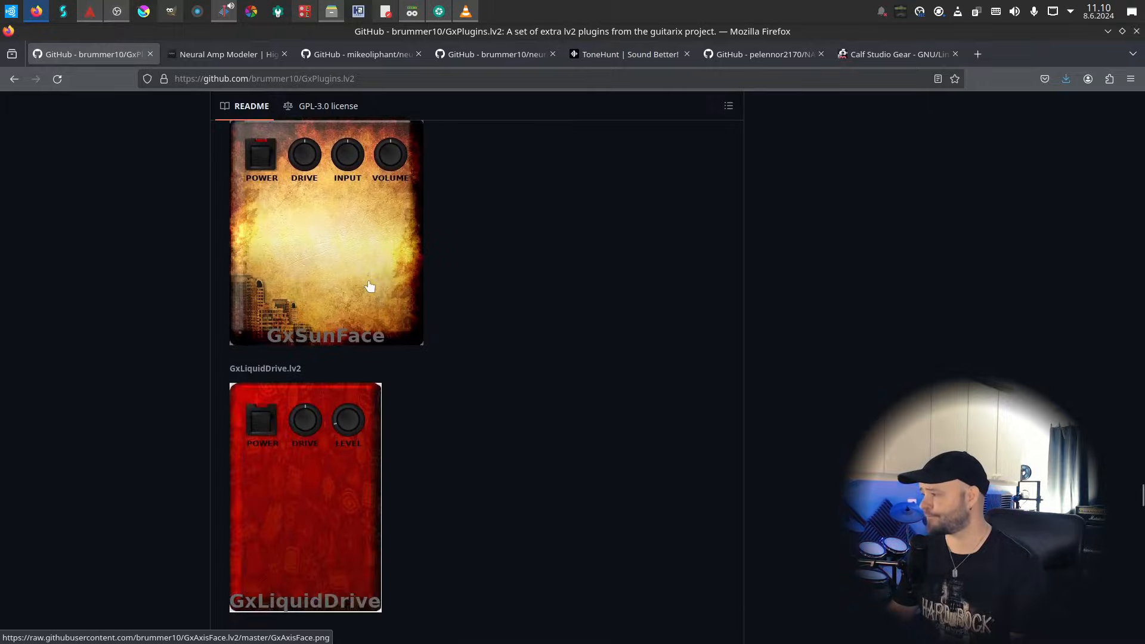
# - View the neuralampmodeler.com homepage with its partner brand logos
pyautogui.click(227, 53)
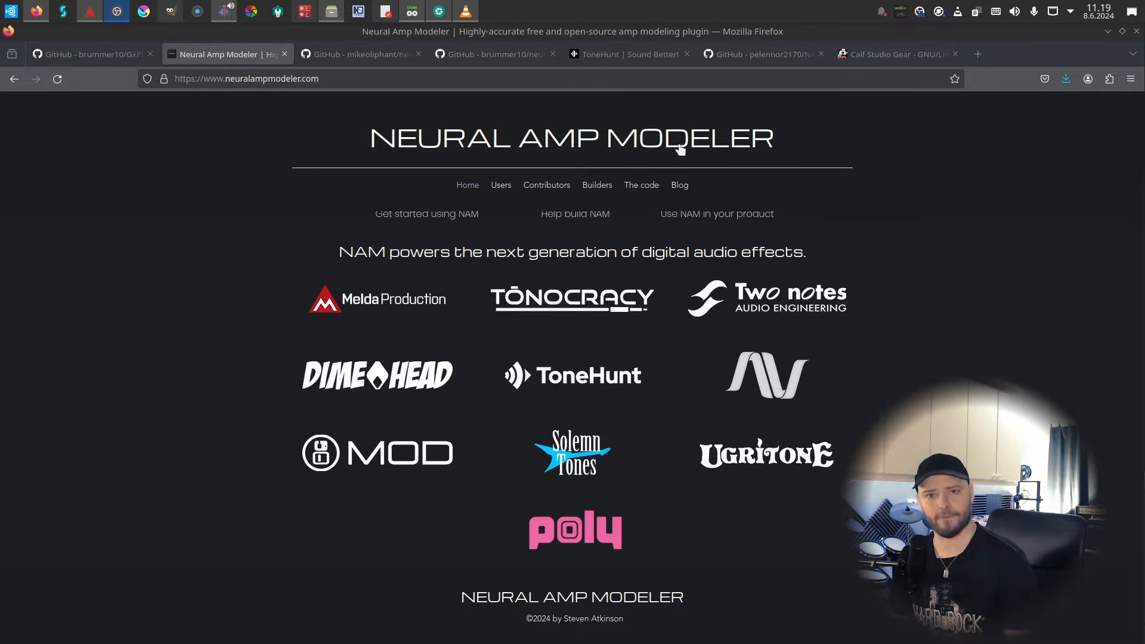
pyautogui.moveTo(889, 331)
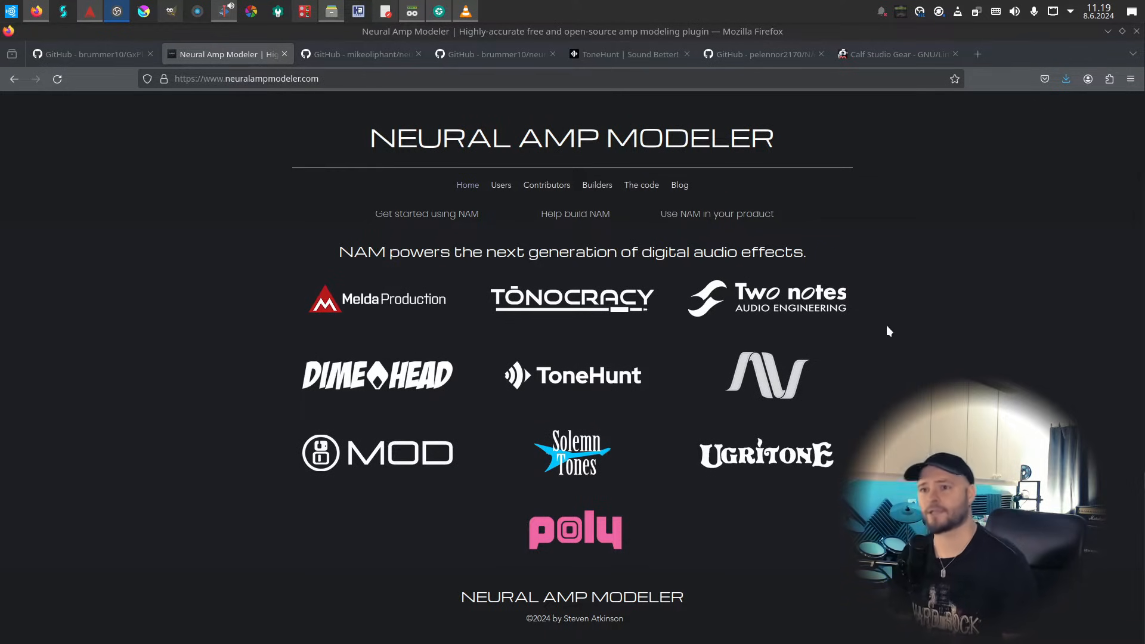
# - Browse the neural-amp-modeler-lv2 repository, highlighting 'lv2' in its title, then ToneHunt's models catalog
pyautogui.click(358, 53)
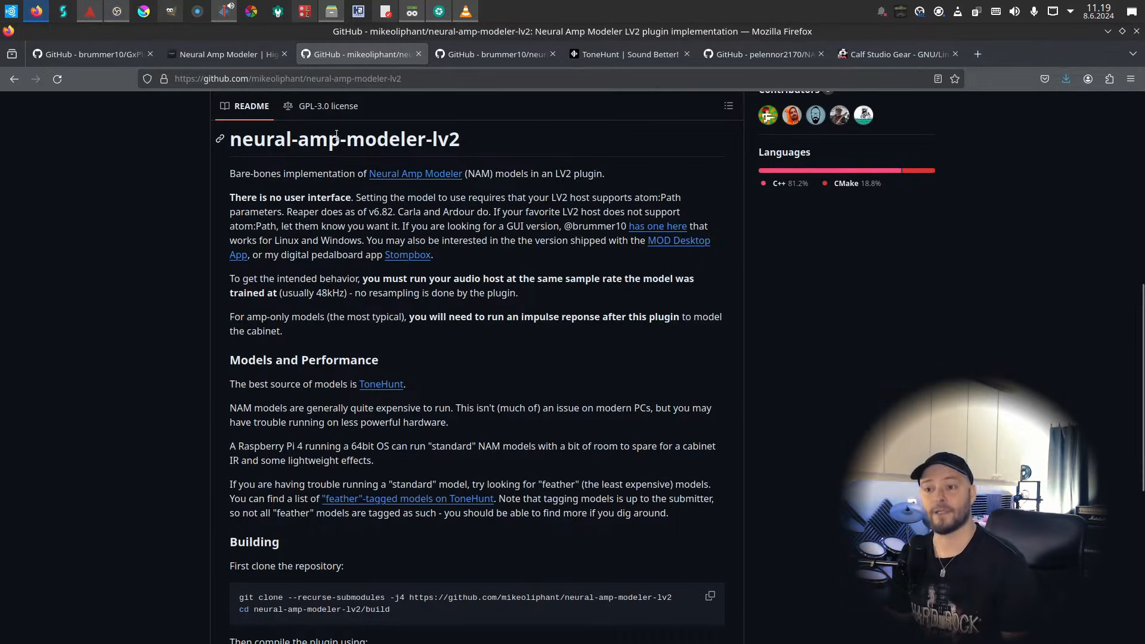
pyautogui.doubleClick(445, 139)
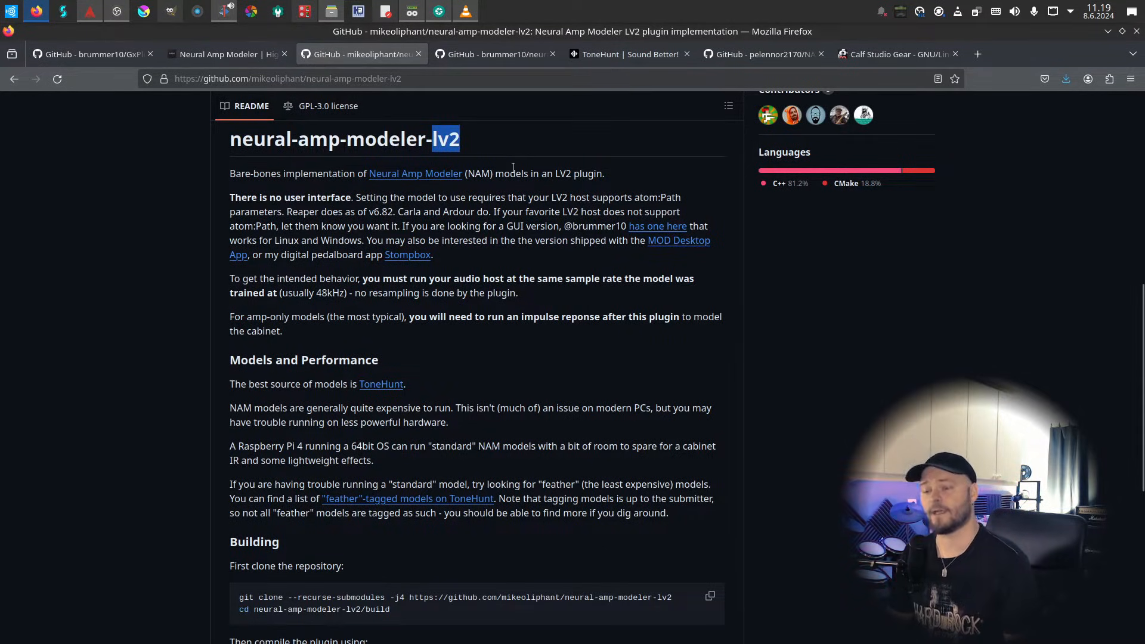
pyautogui.moveTo(511, 170)
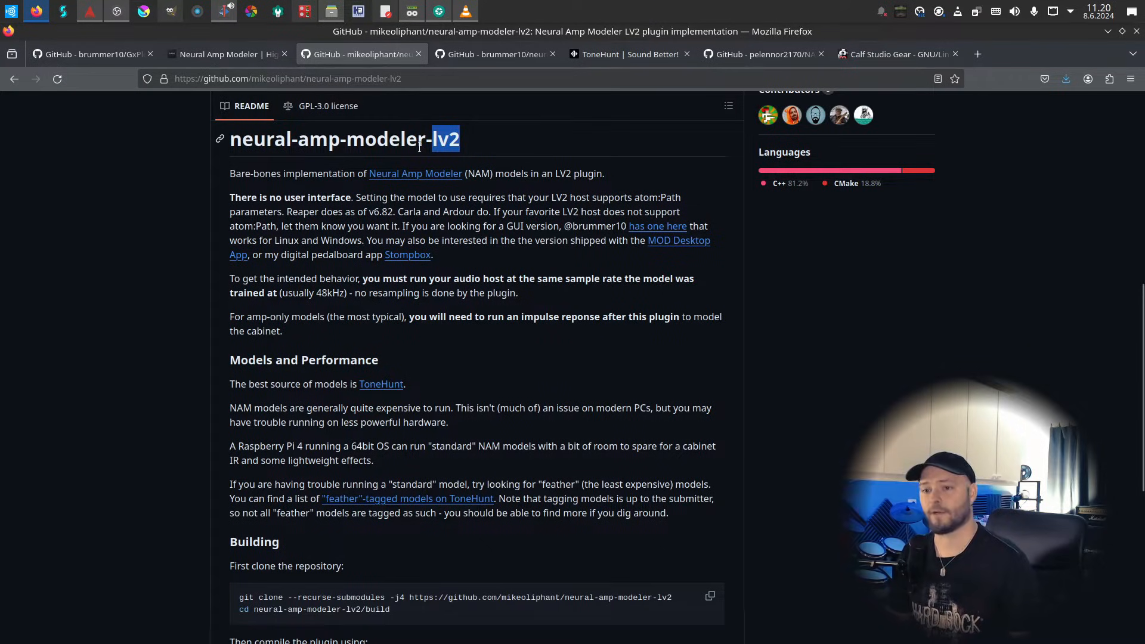
pyautogui.moveTo(610, 345)
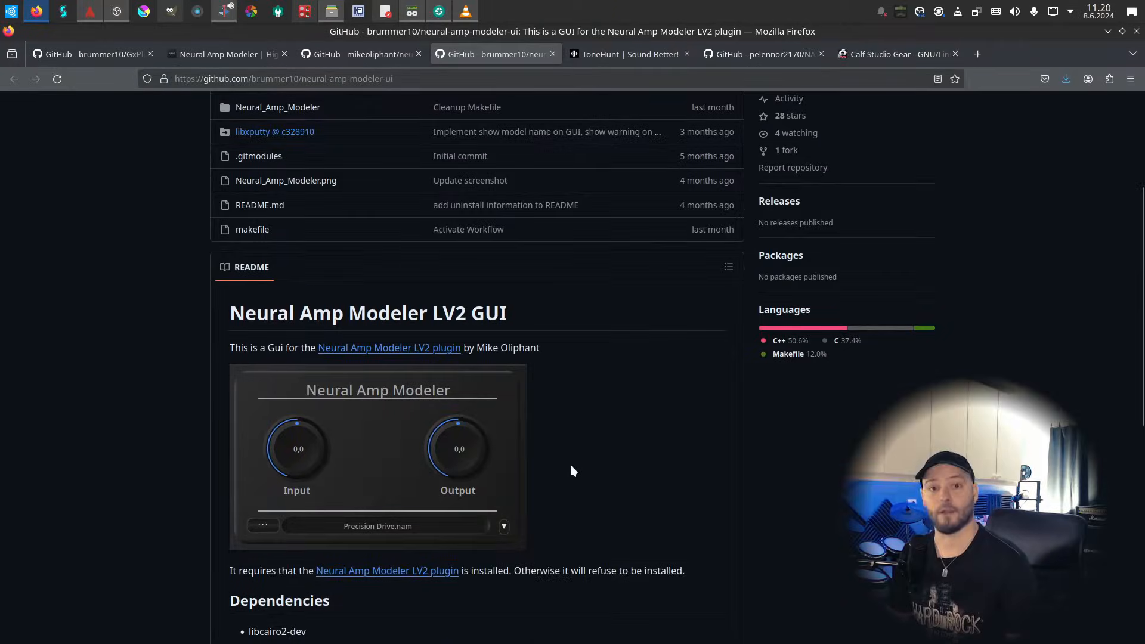
pyautogui.click(628, 53)
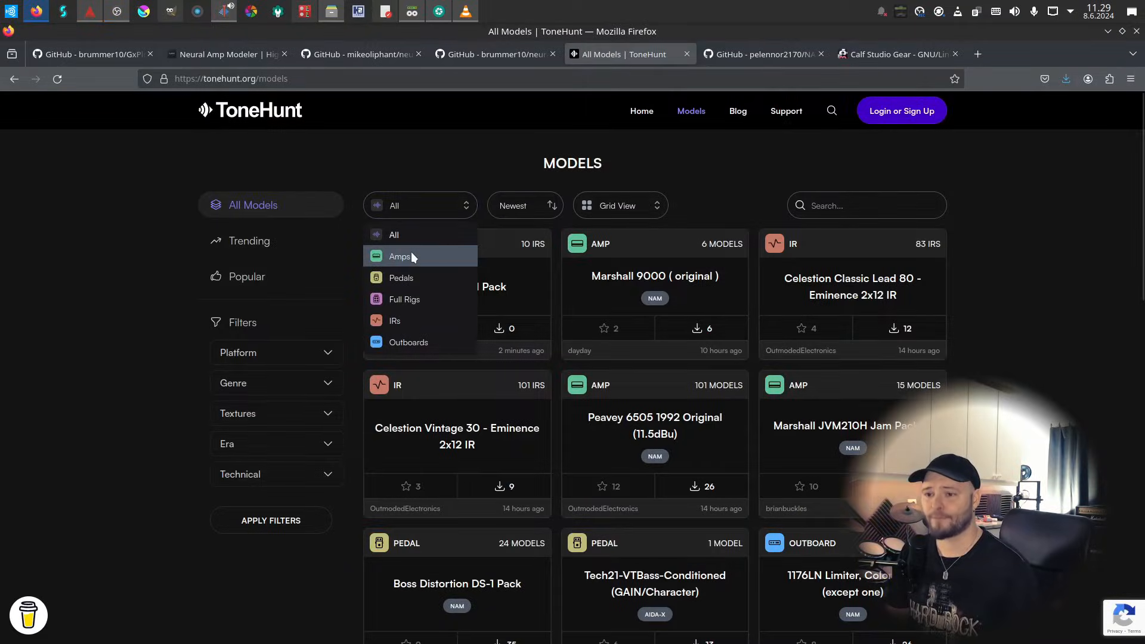
pyautogui.moveTo(403, 299)
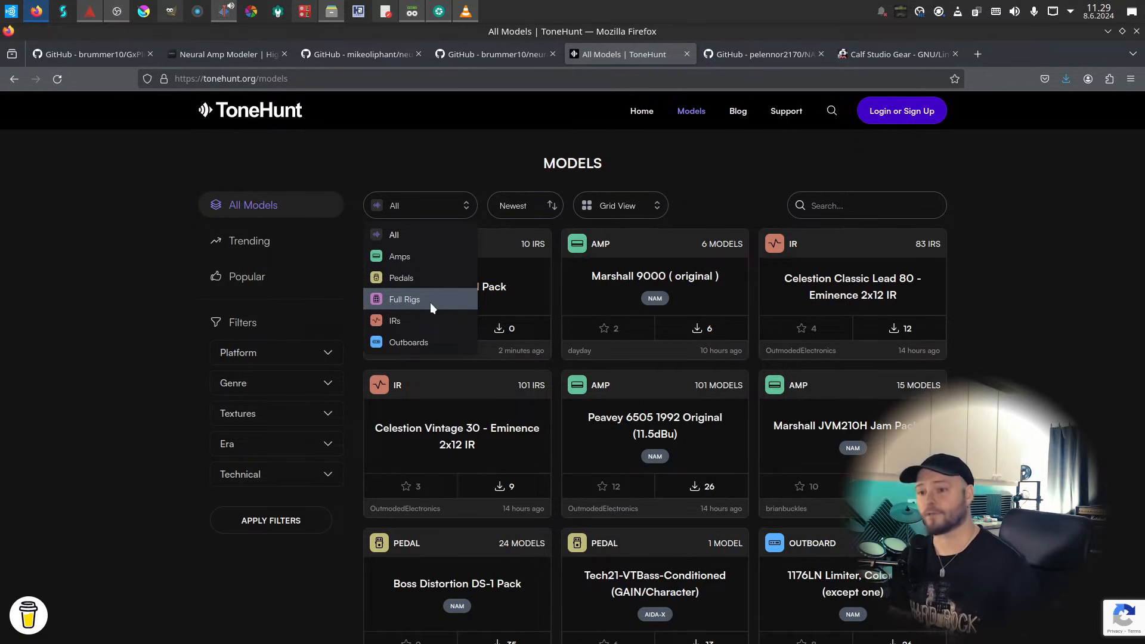
pyautogui.moveTo(423, 277)
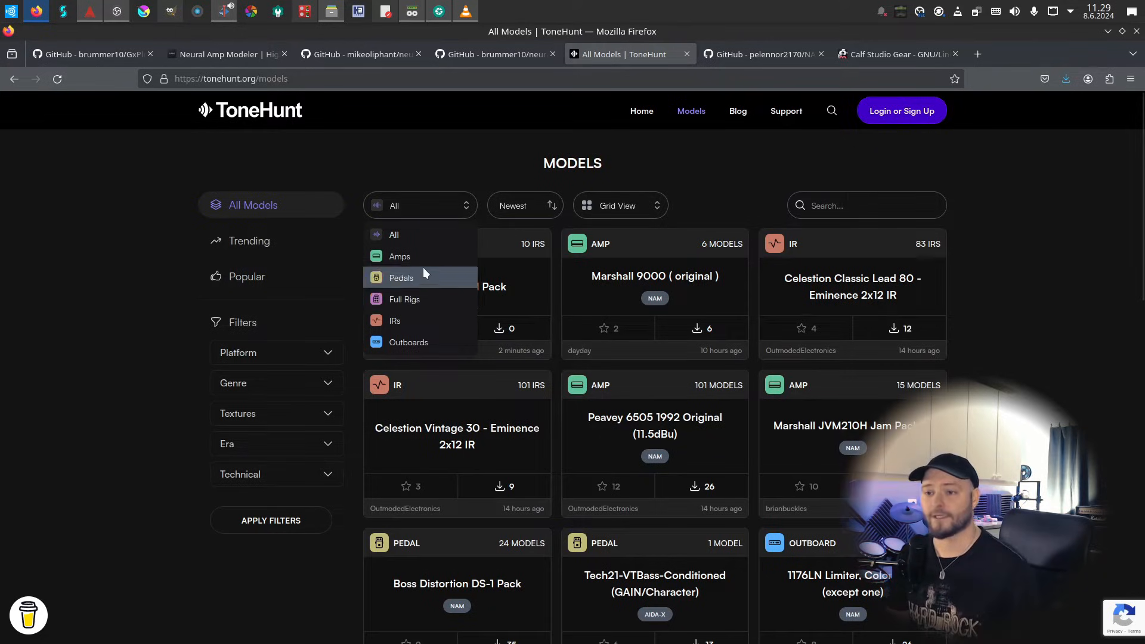
pyautogui.moveTo(400, 257)
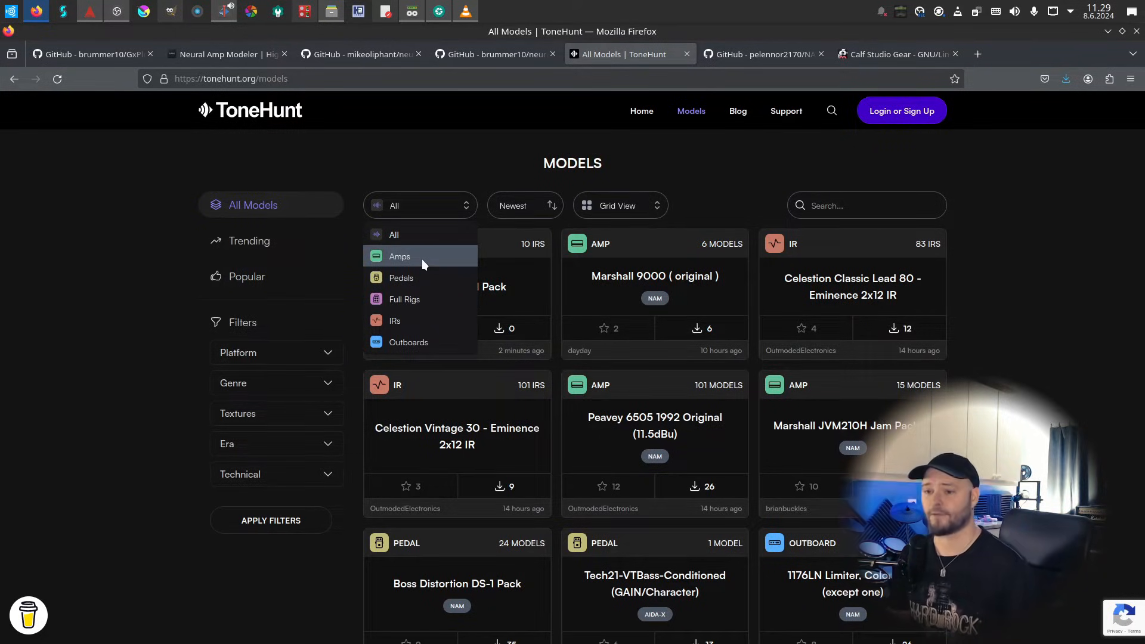
pyautogui.moveTo(401, 277)
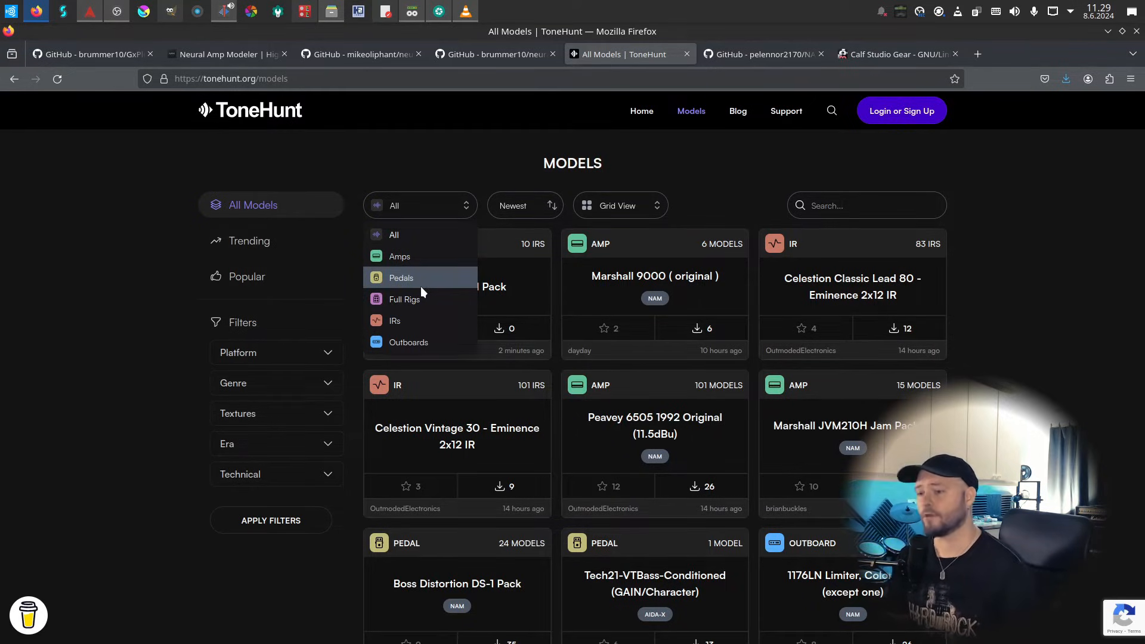
pyautogui.moveTo(418, 280)
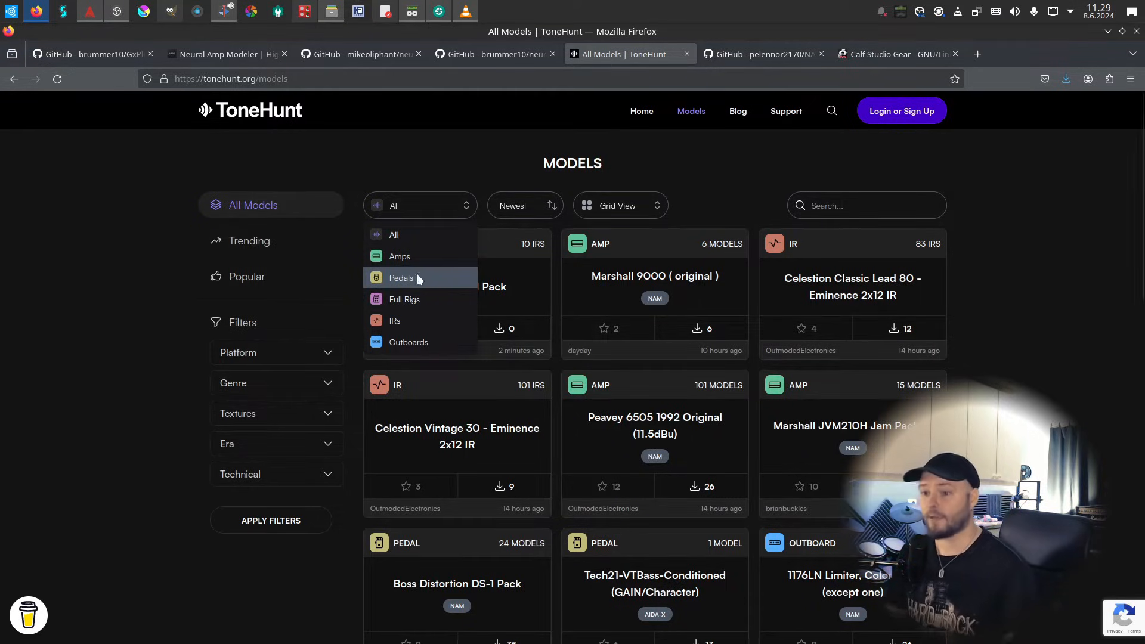
# - Filter ToneHunt's catalog to amp models and adjust the model category selection
pyautogui.click(399, 256)
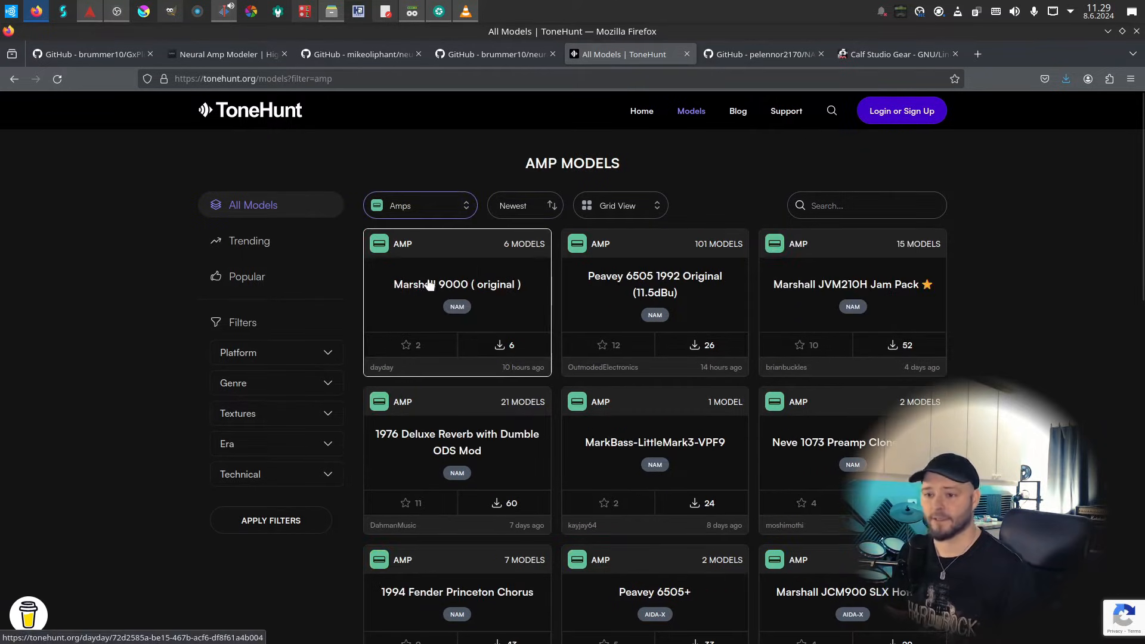
pyautogui.moveTo(493, 301)
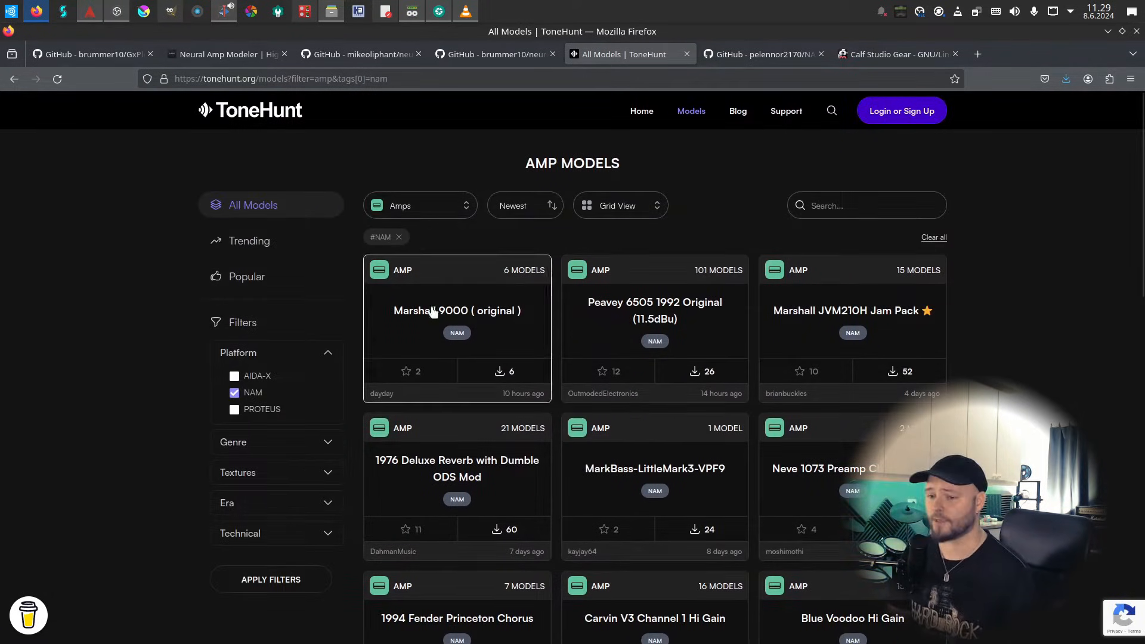
pyautogui.click(420, 206)
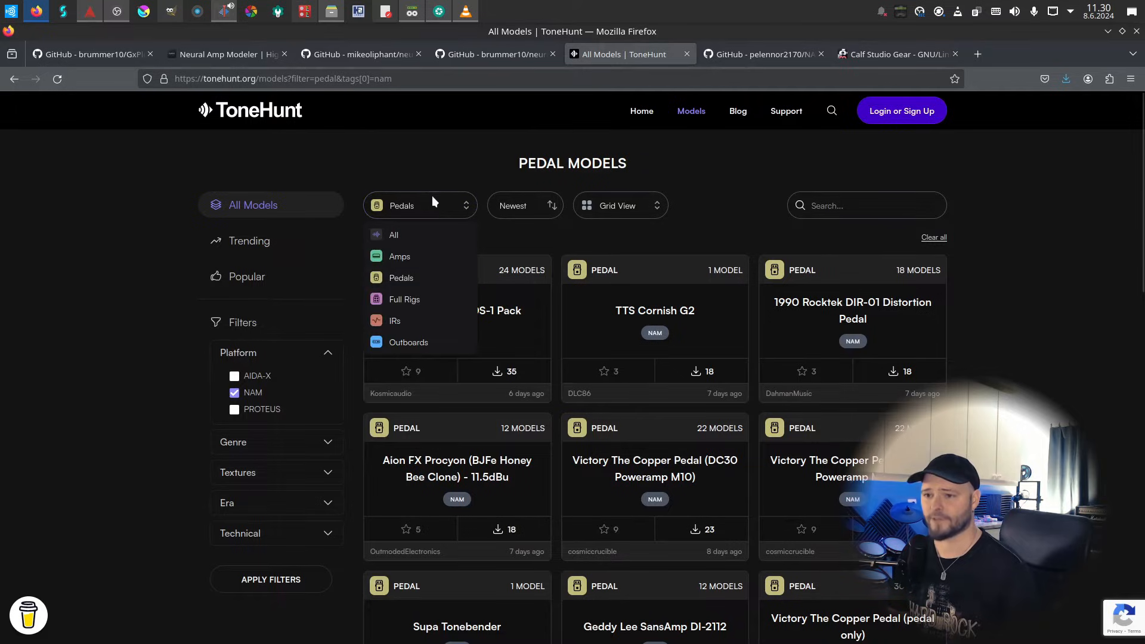
pyautogui.click(403, 298)
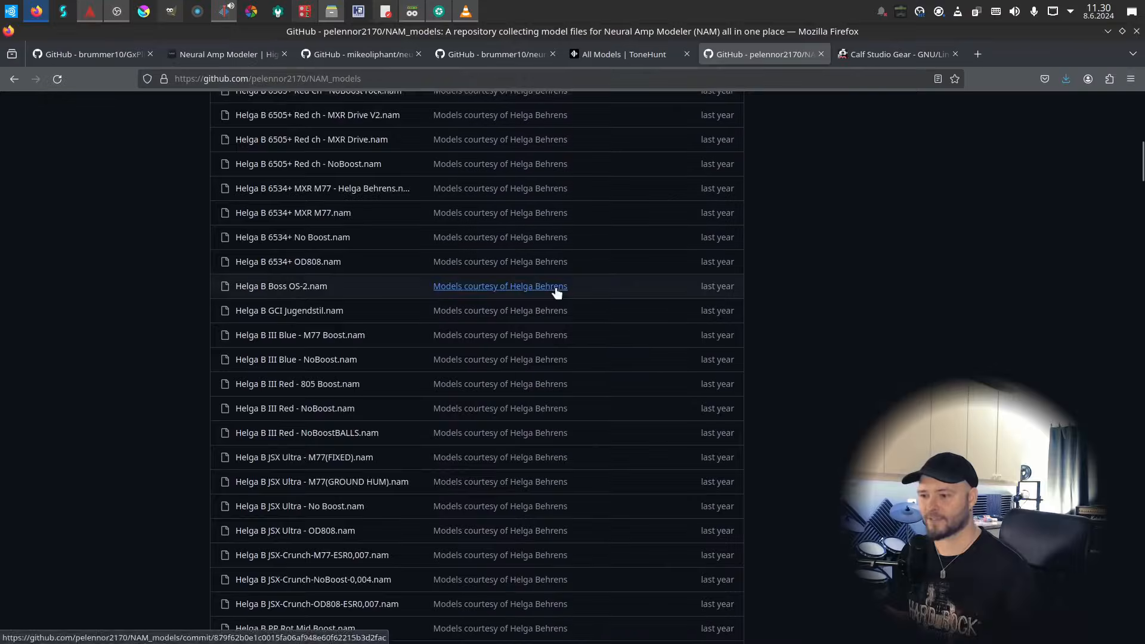
# - Download the pelennor2170/NAM_models repository as a ZIP archive
pyautogui.scroll(-3)
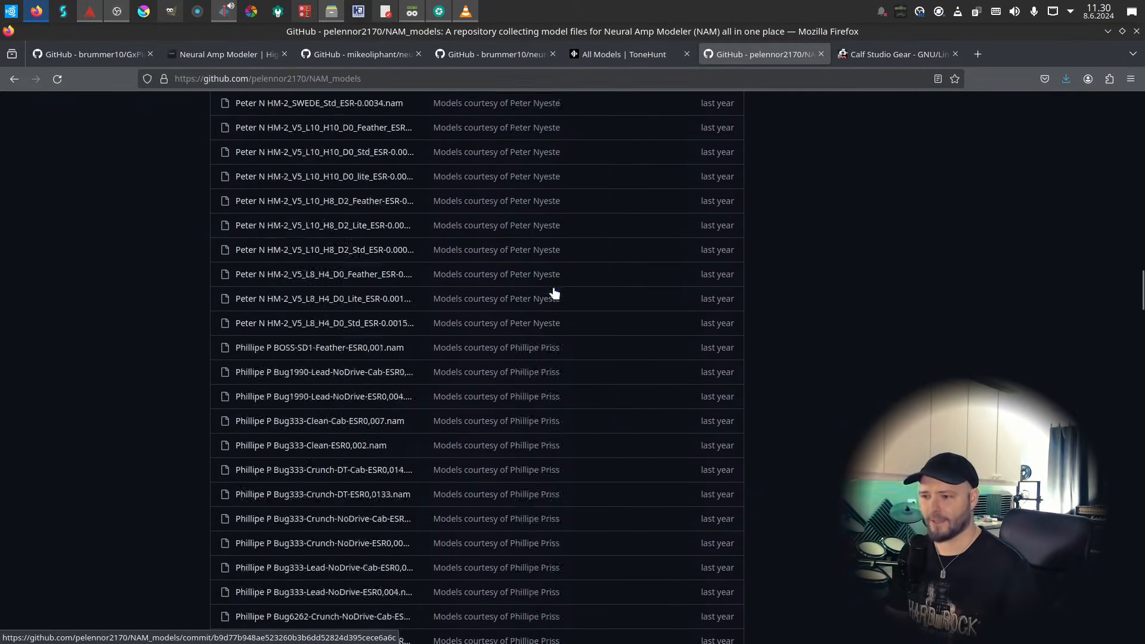
pyautogui.scroll(-3)
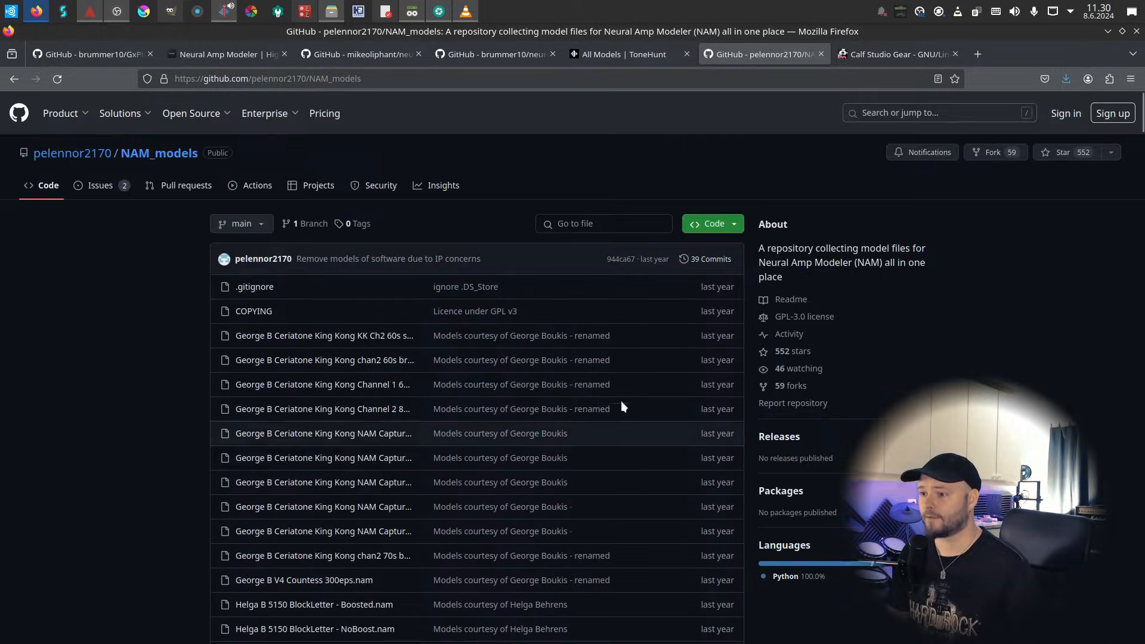
pyautogui.click(708, 224)
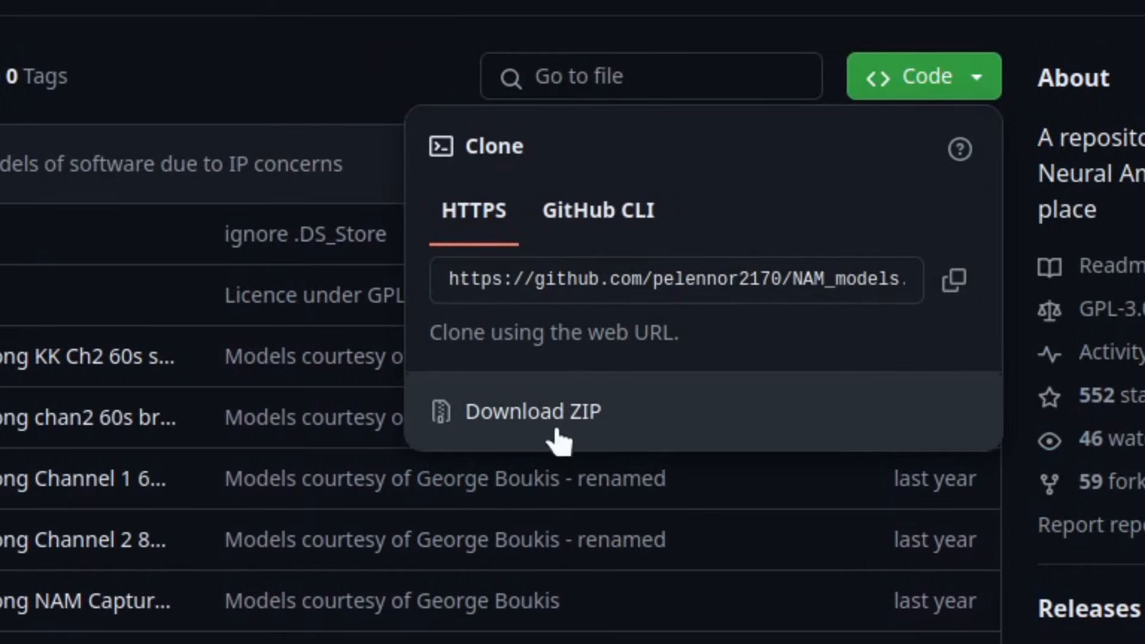
pyautogui.moveTo(570, 409)
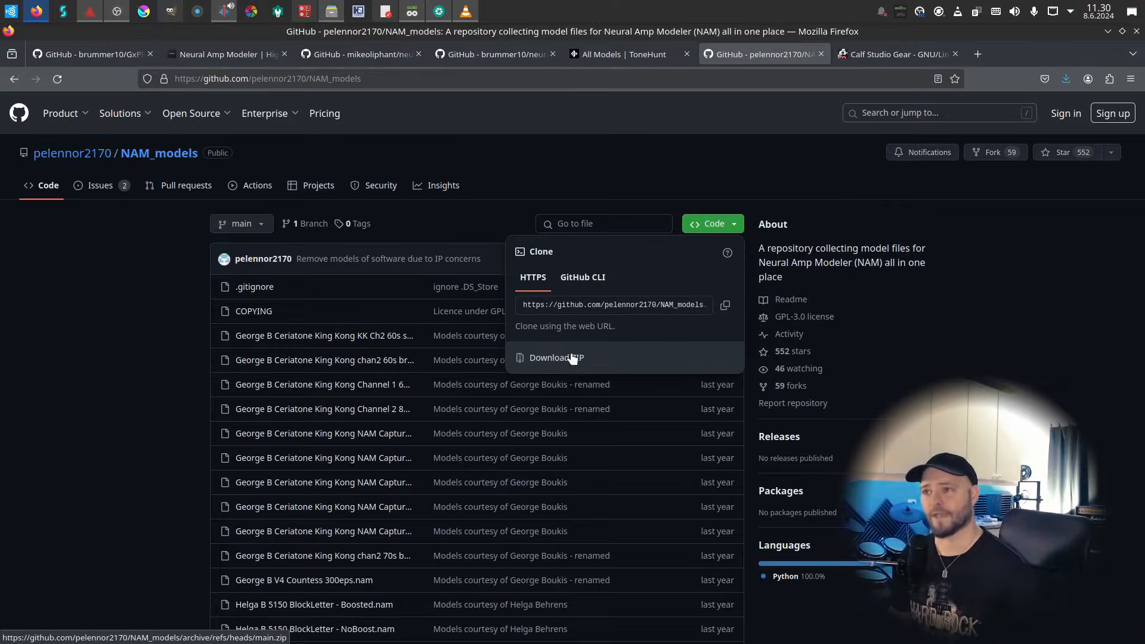
pyautogui.click(795, 54)
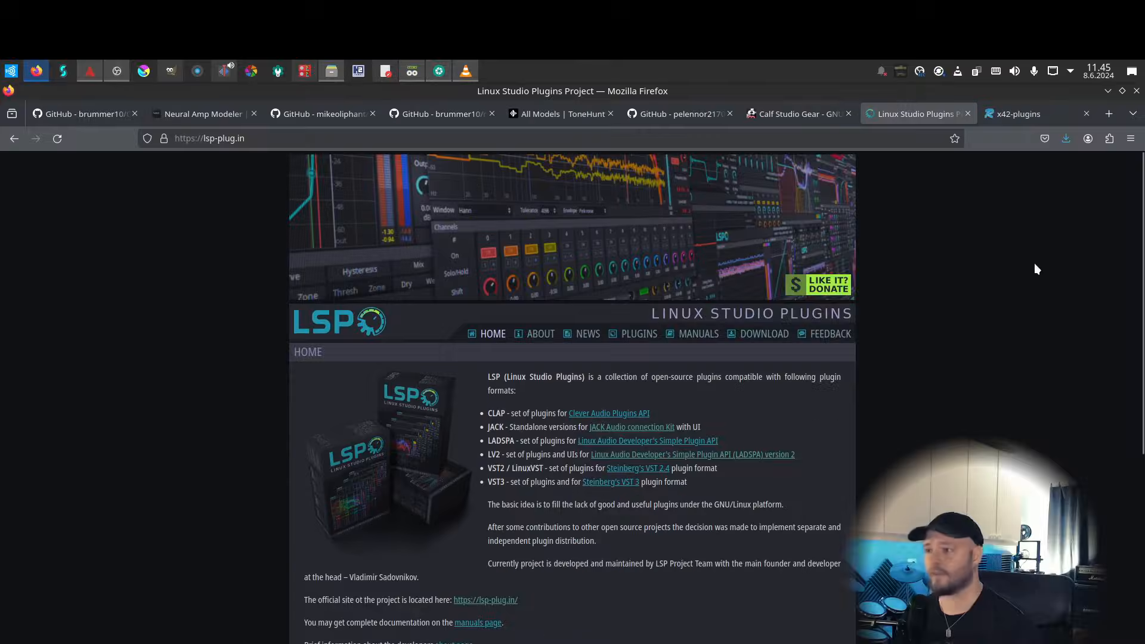
# - Switch to the lsp-plug.in tab showing the Linux Studio Plugins homepage
pyautogui.click(1016, 113)
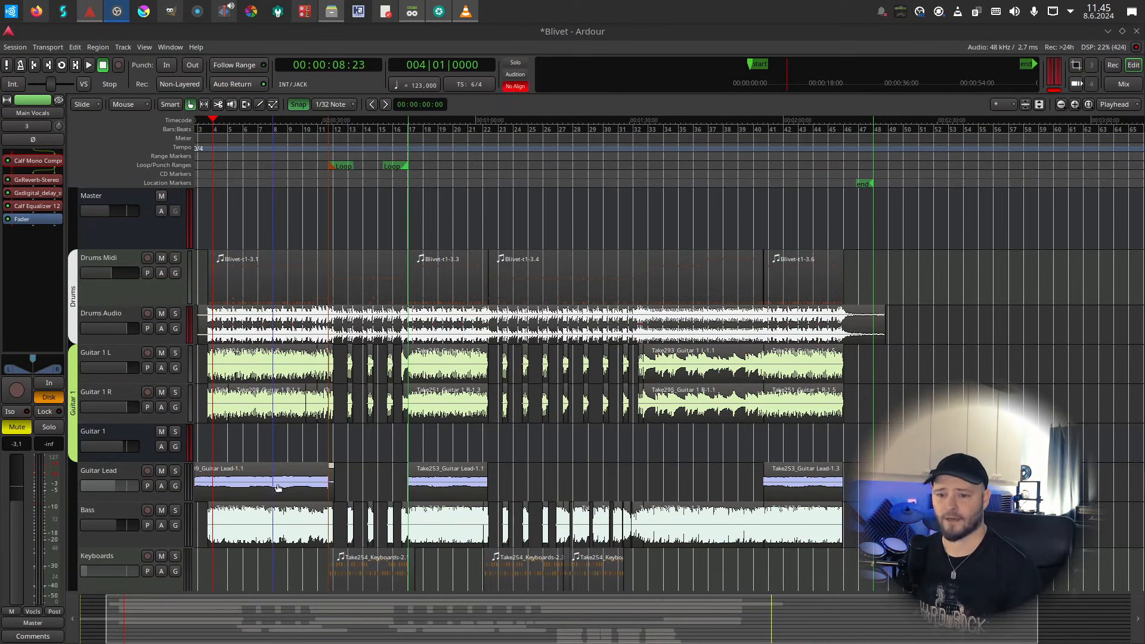
# - Close the vocal compressor, drag the EQ mid boost to ~711 Hz, then inspect the Master limiter
pyautogui.scroll(-3)
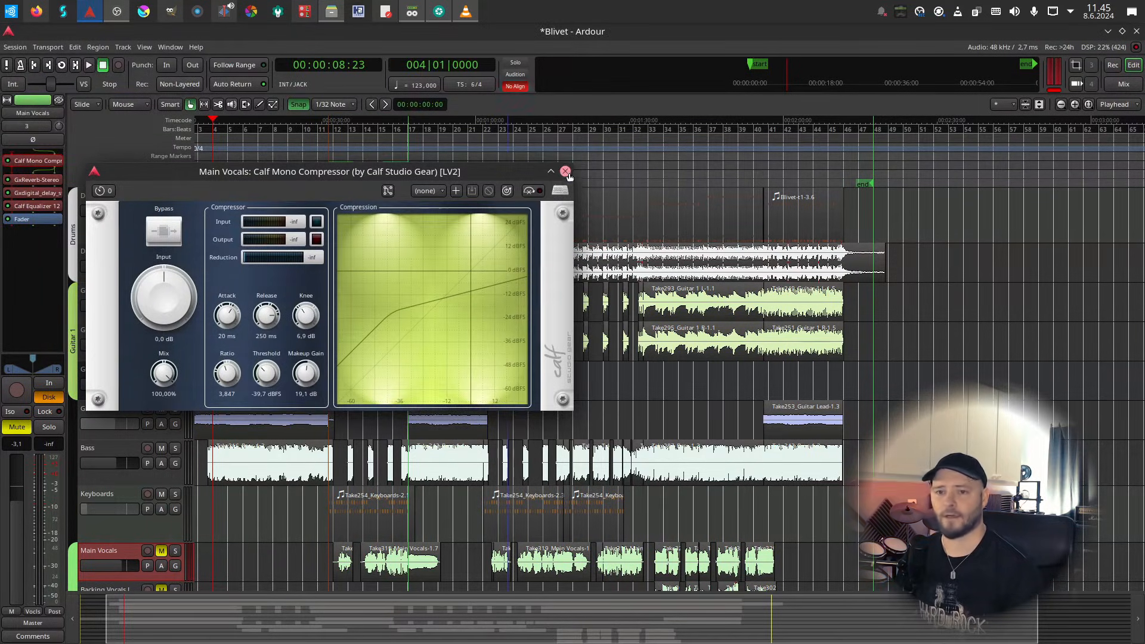
pyautogui.click(565, 171)
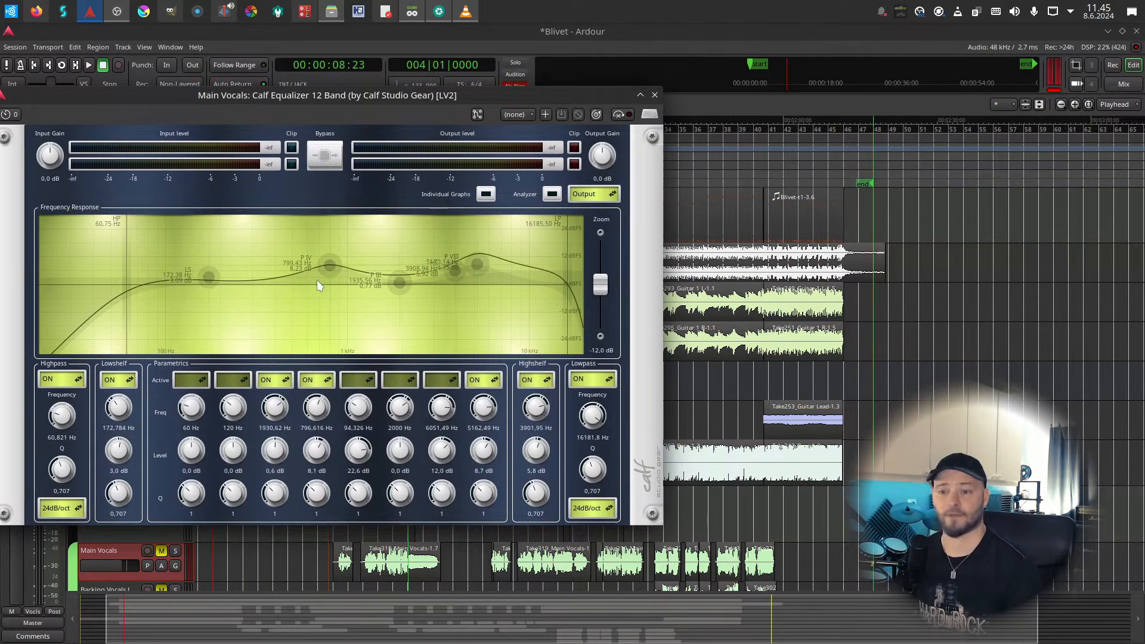
pyautogui.moveTo(328, 265); pyautogui.dragTo(331, 276)
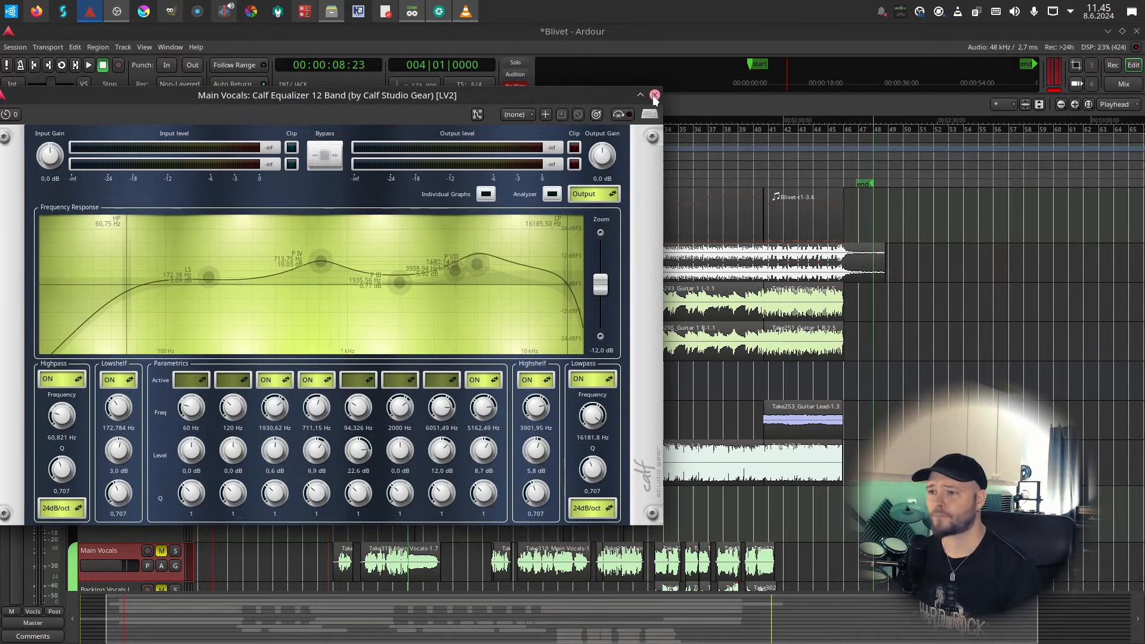
pyautogui.click(653, 95)
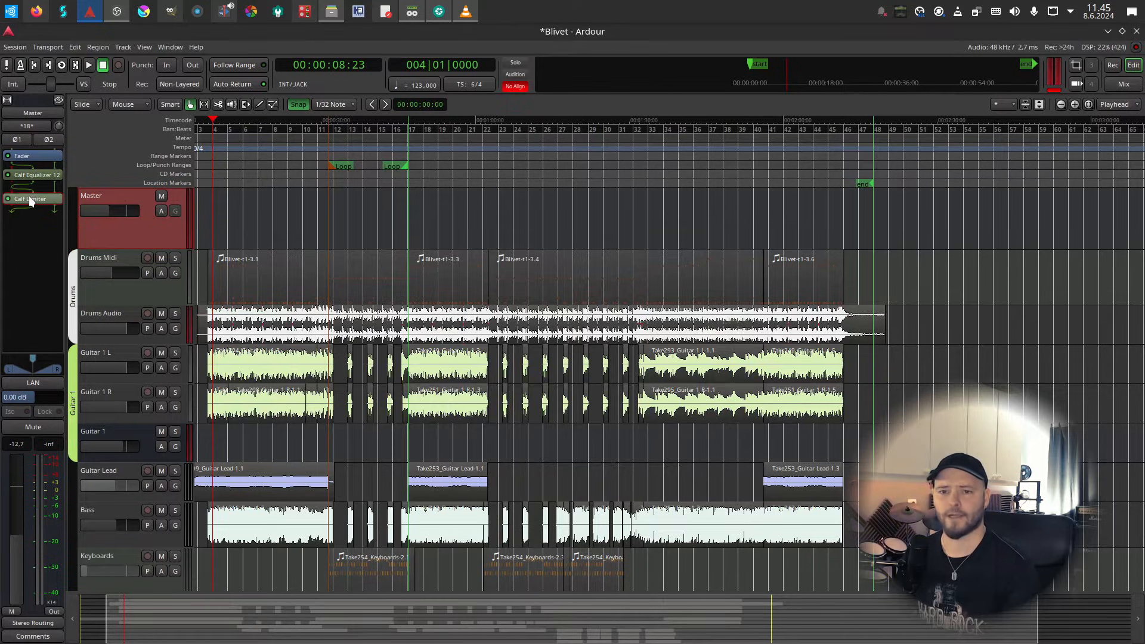
pyautogui.click(31, 198)
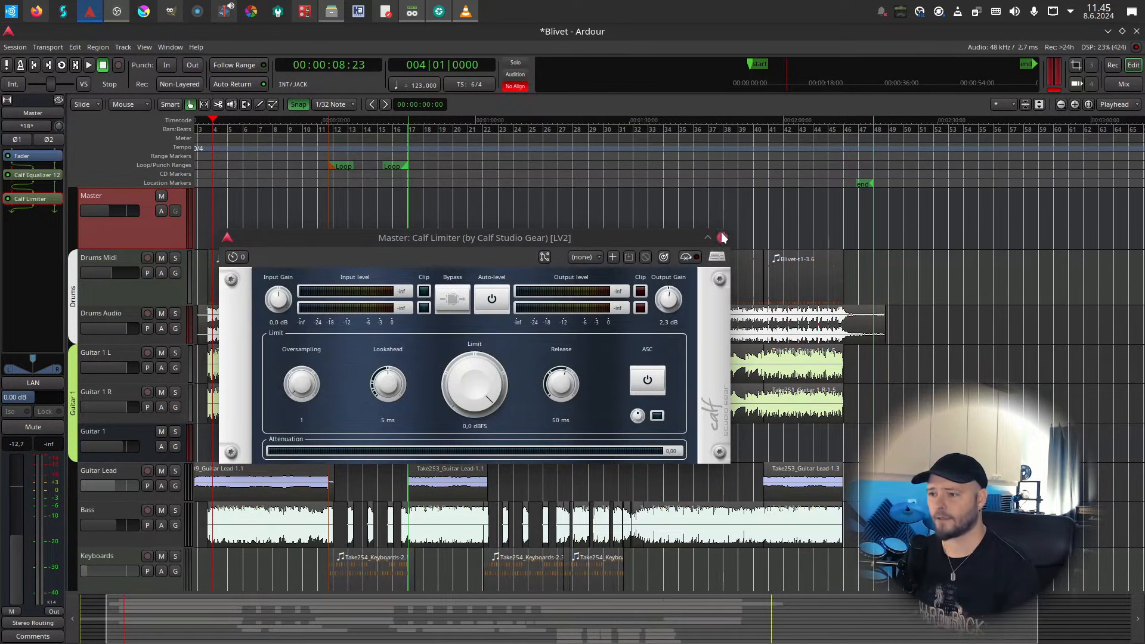
pyautogui.click(722, 238)
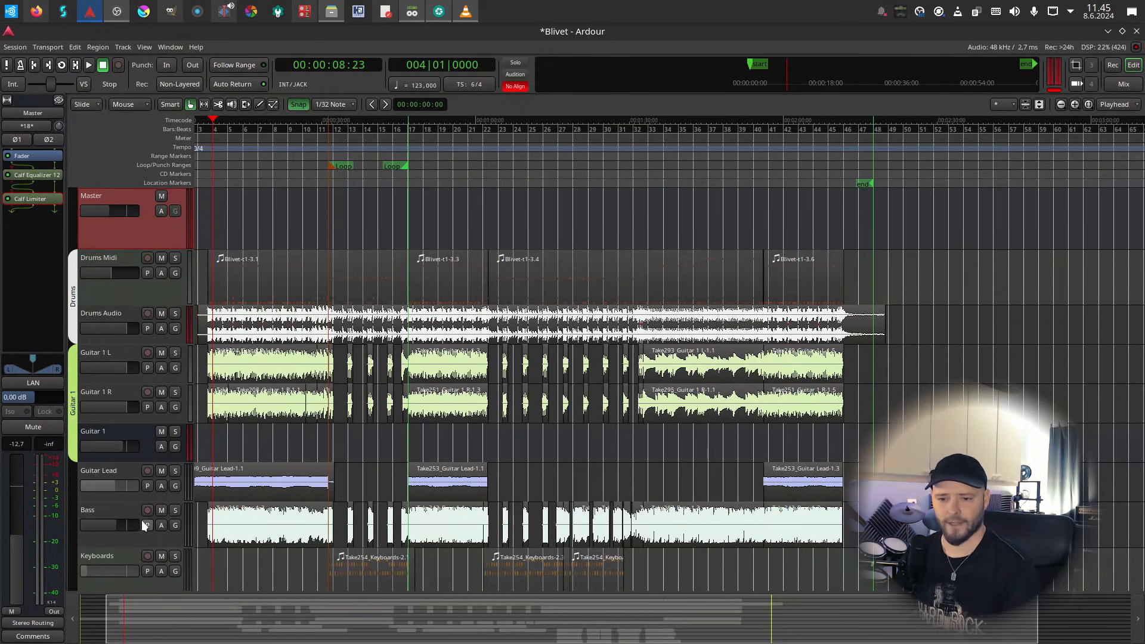
pyautogui.click(88, 510)
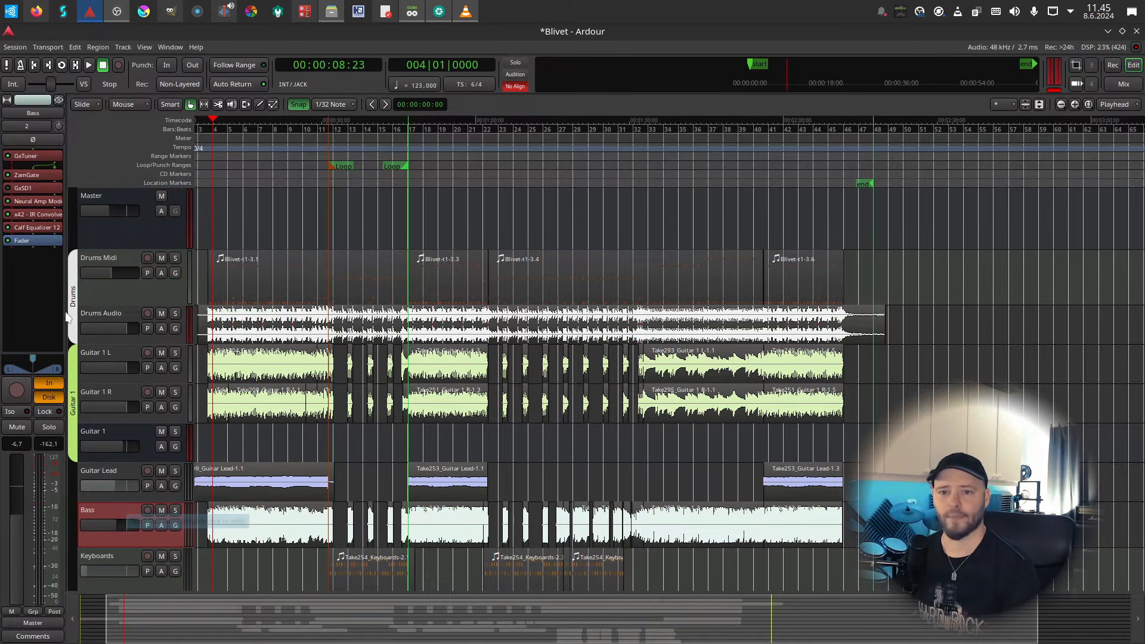
pyautogui.moveTo(36, 200)
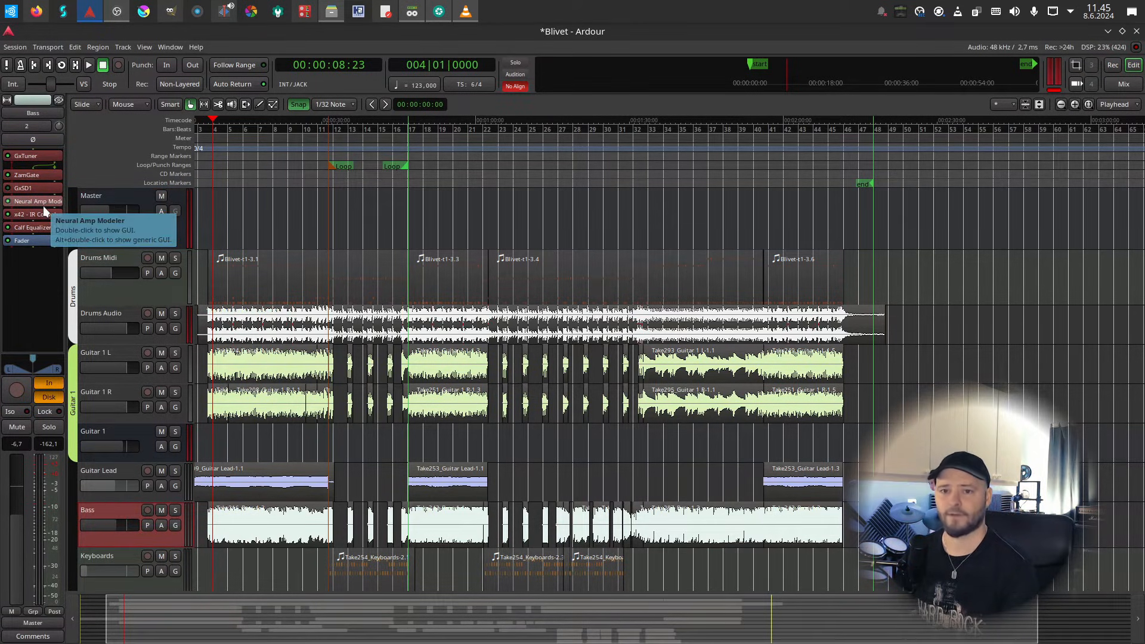
pyautogui.doubleClick(35, 214)
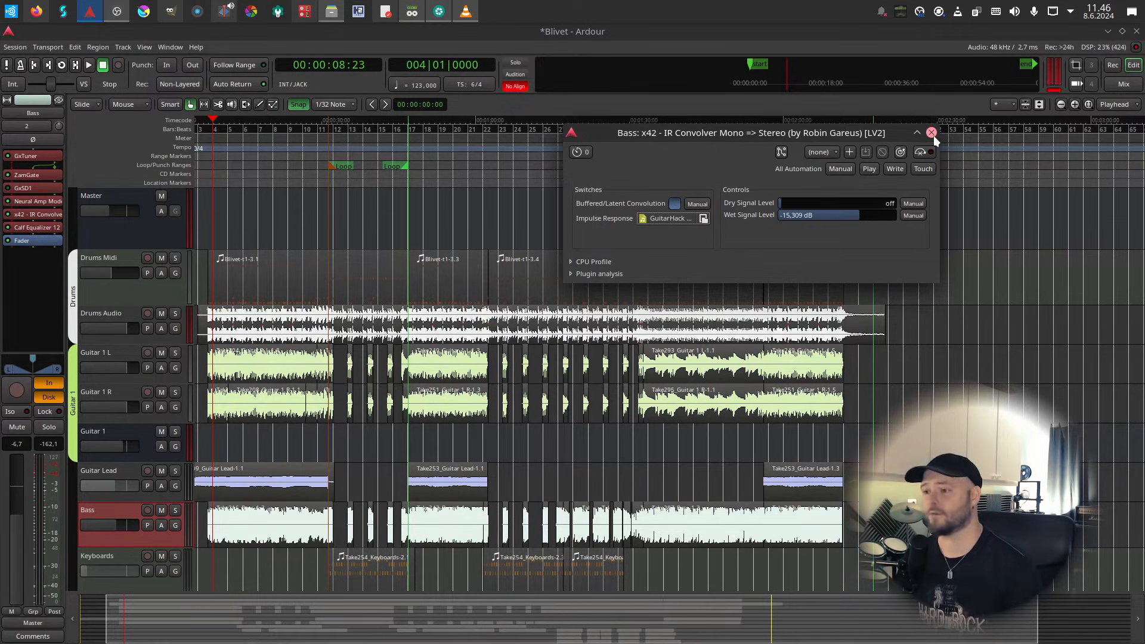
pyautogui.click(930, 132)
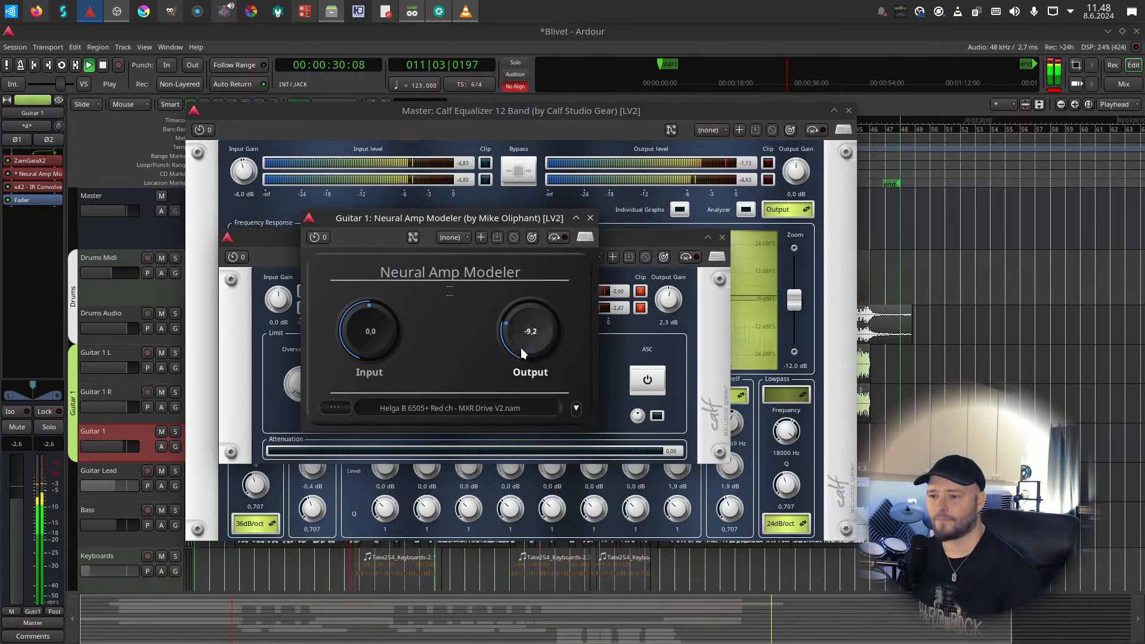
# - Drag Guitar 1's Neural Amp Modeler Output knob down to -9.2 during playback
pyautogui.moveTo(529, 331); pyautogui.dragTo(497, 352)
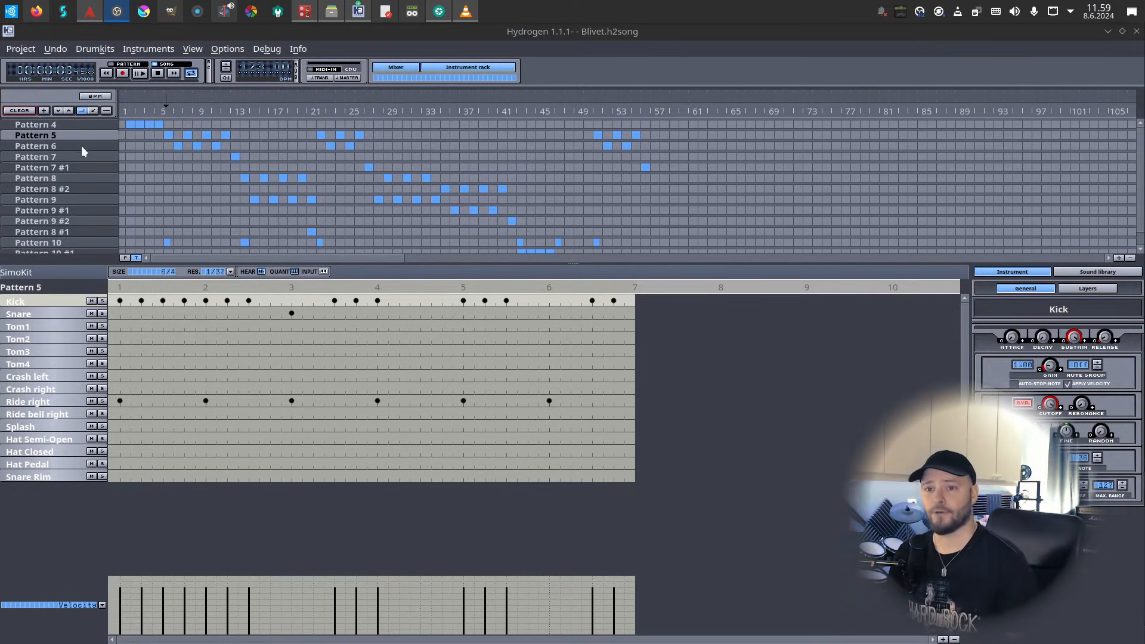
# - Show Pattern 7's kick, snare, crash and splash grid and open the Drumkits menu
pyautogui.click(35, 156)
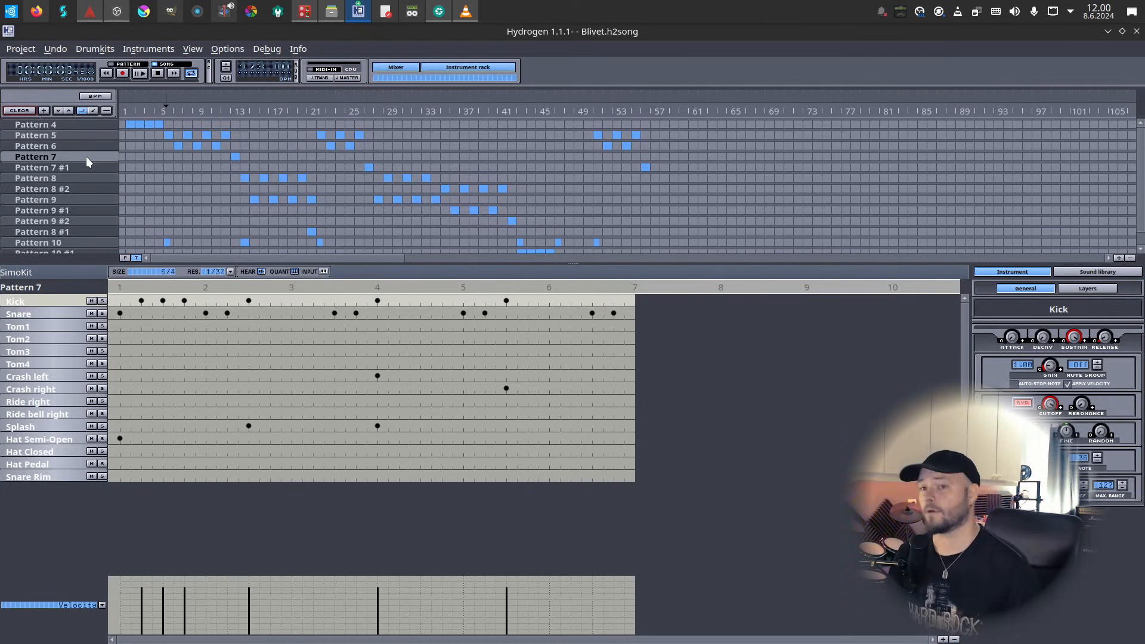
pyautogui.moveTo(147, 178)
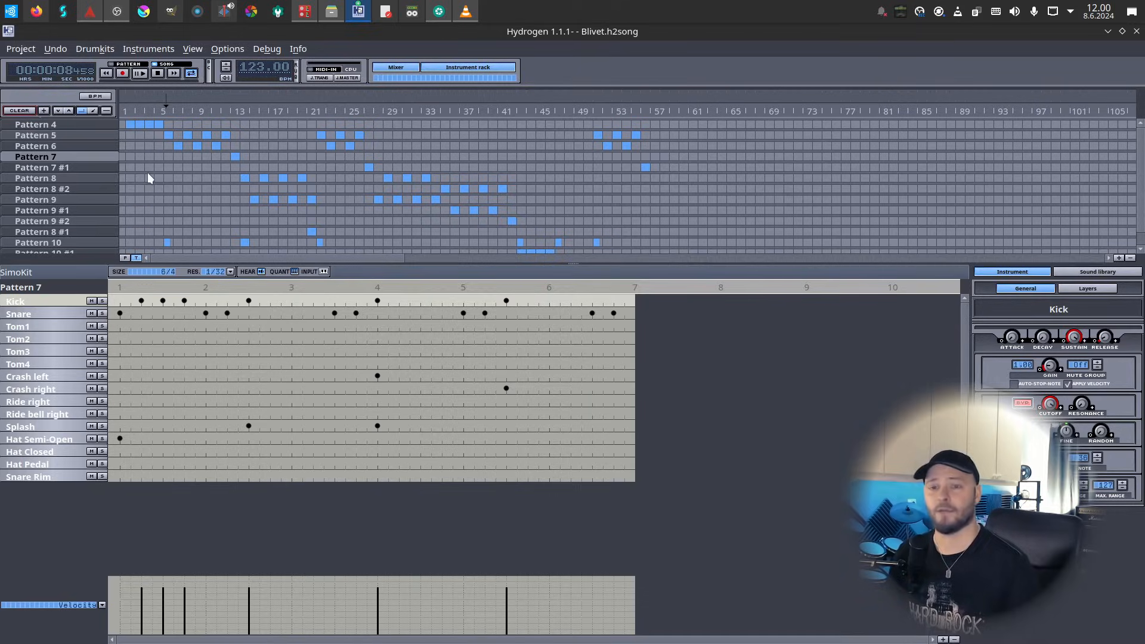
pyautogui.click(94, 48)
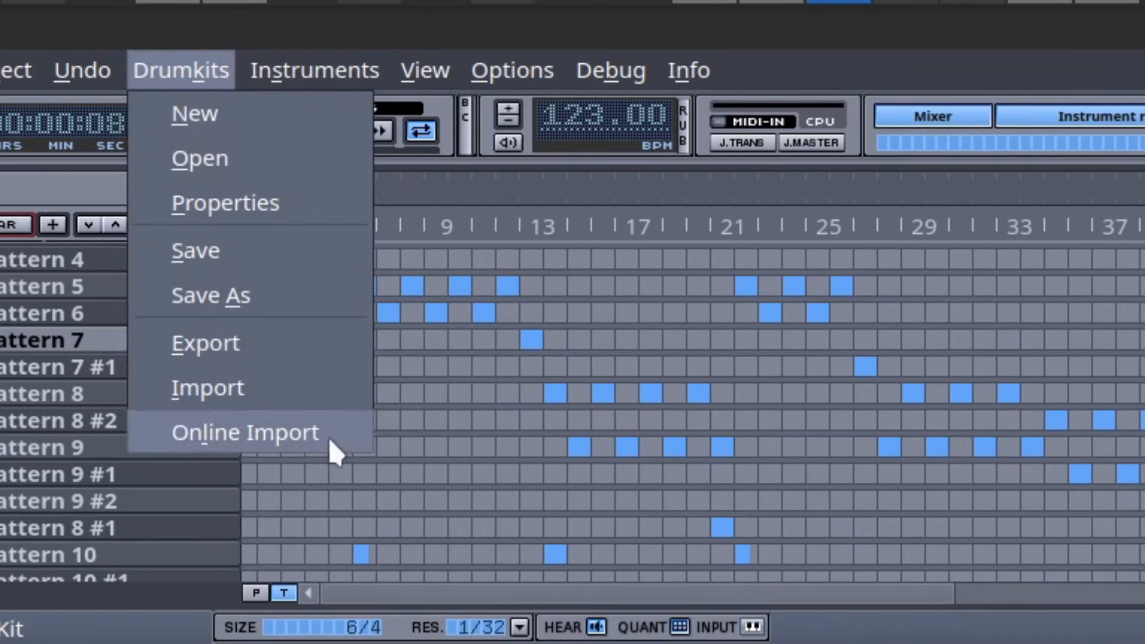
pyautogui.click(243, 432)
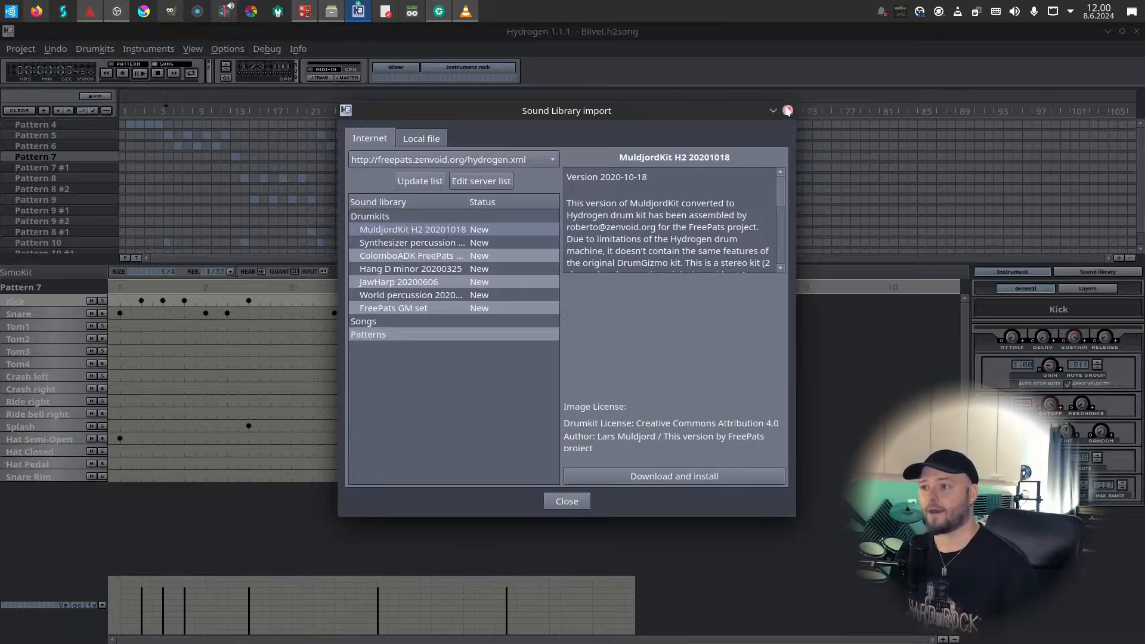
pyautogui.click(566, 501)
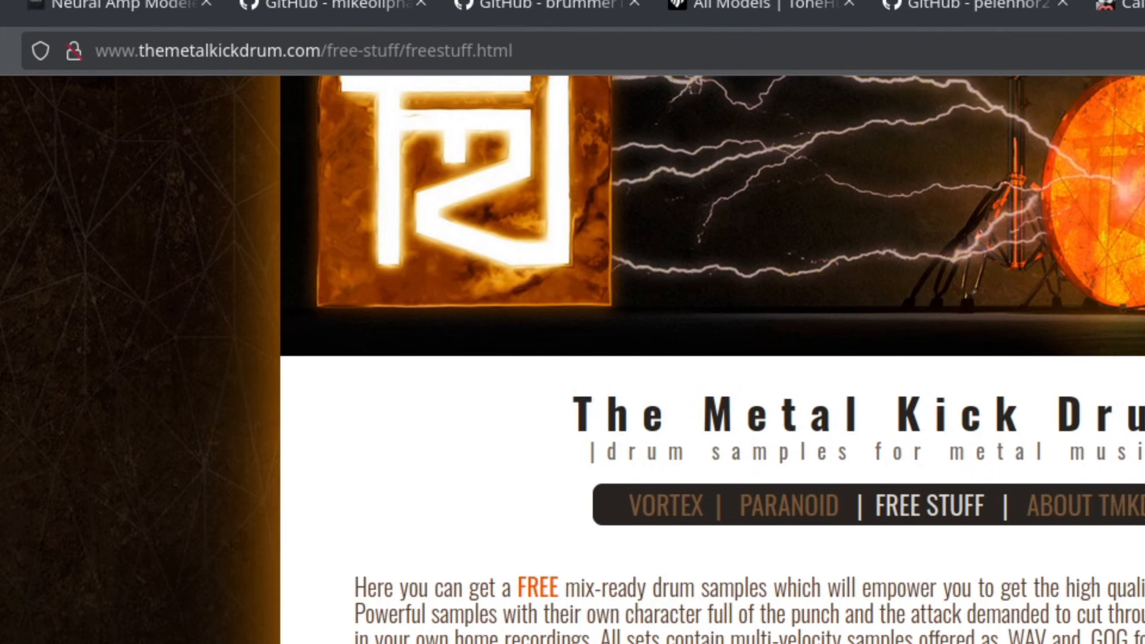
pyautogui.scroll(-3)
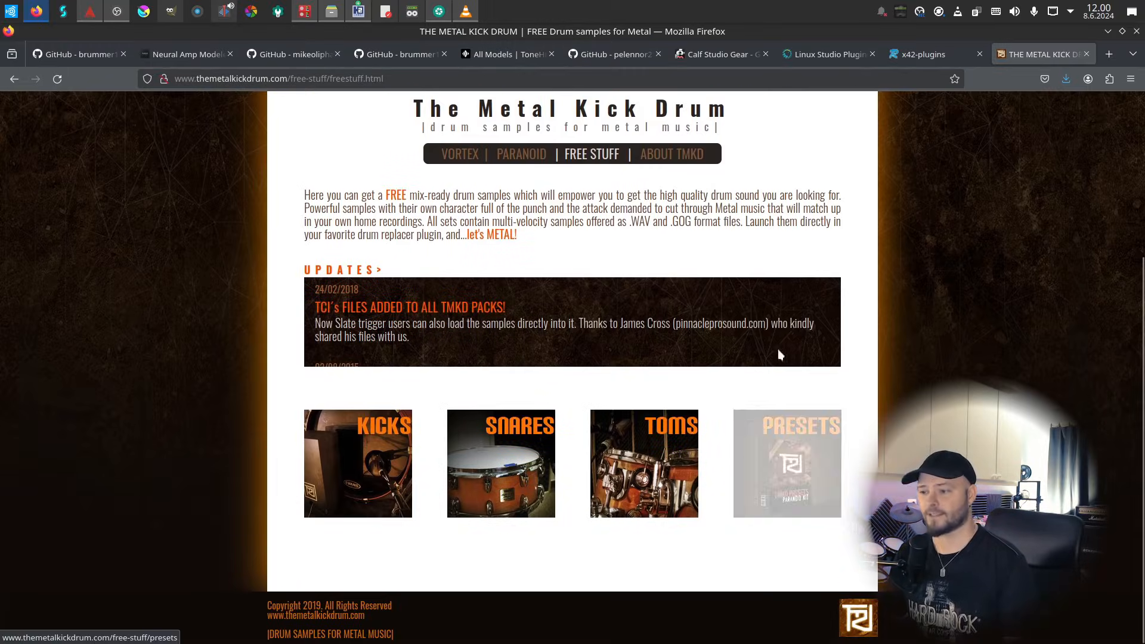
pyautogui.click(357, 12)
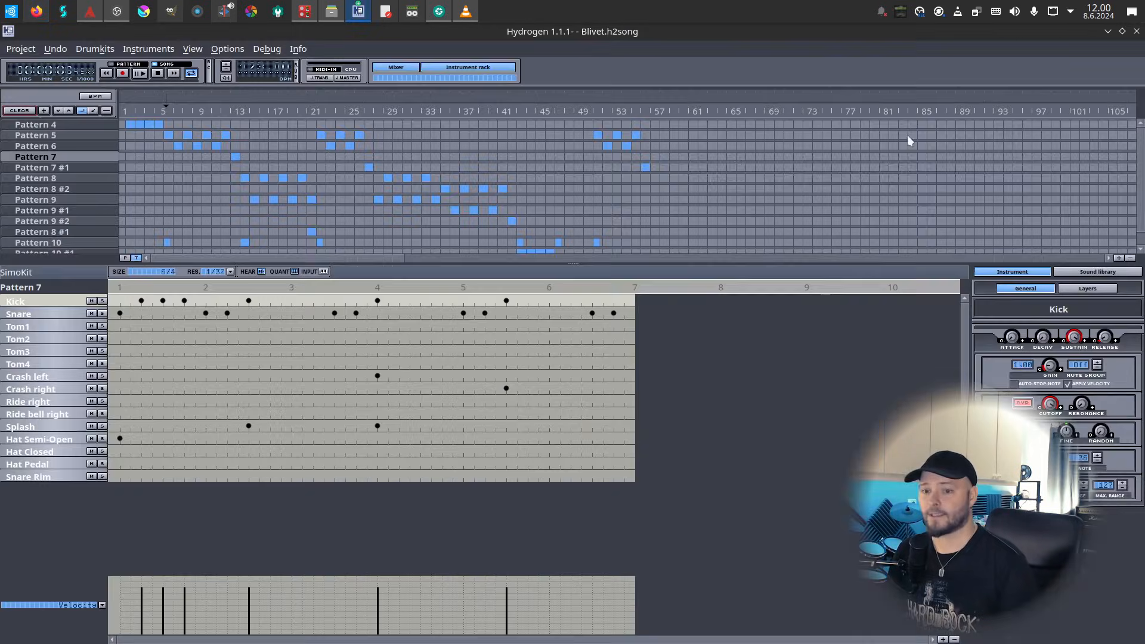